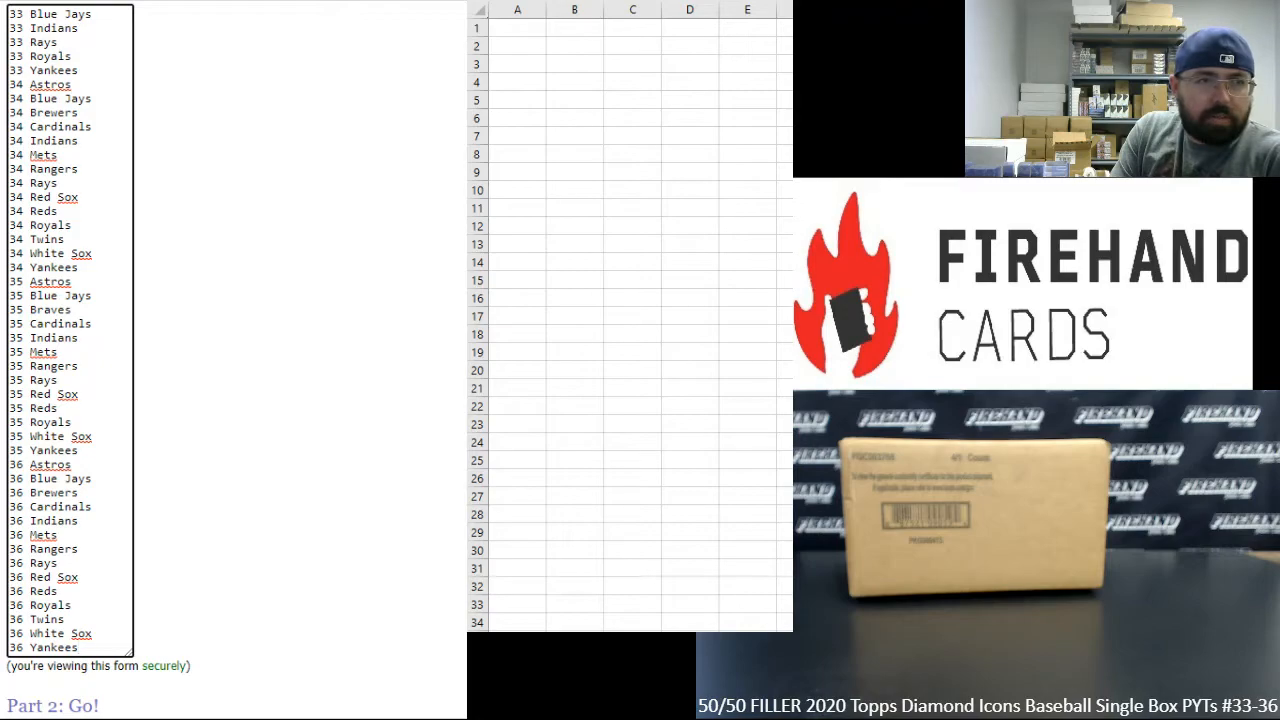
- Scroll through the pasted participant usernames that replaced the numbered team list
{"action": "scroll", "scroll_direction": "down", "scroll_amount": 3}
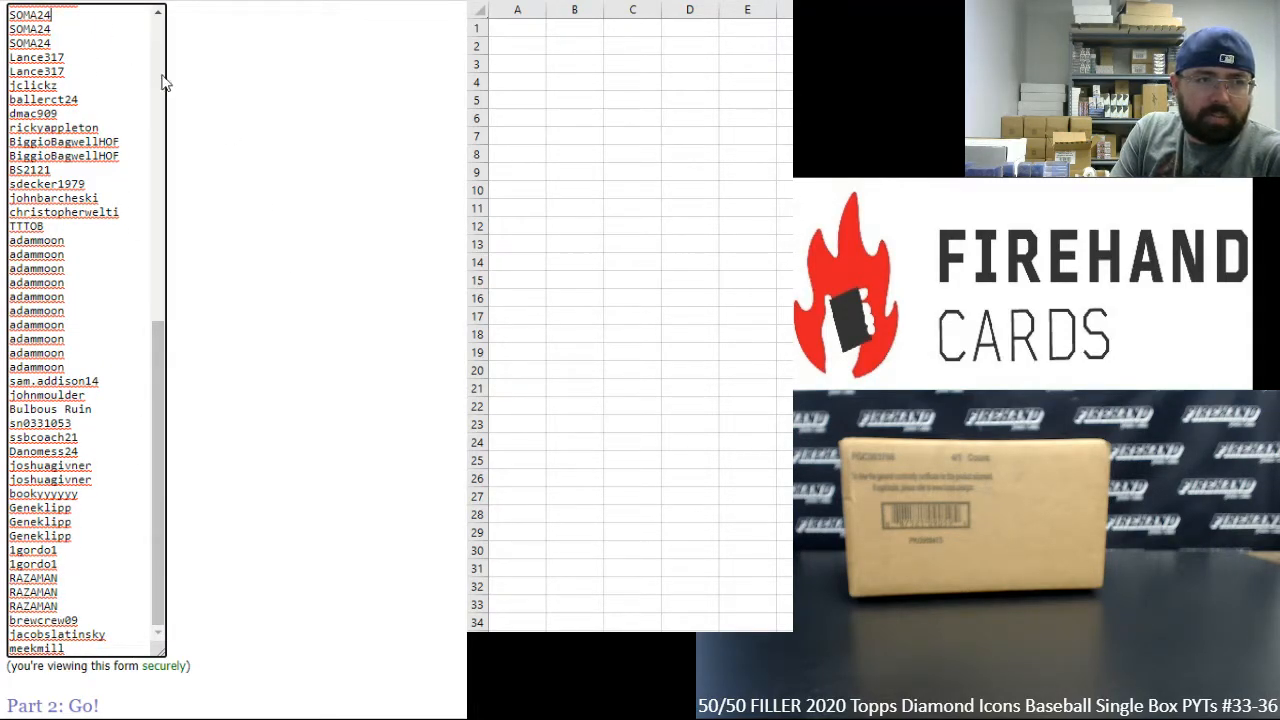
{"action": "mouse_move", "coordinate": [183, 388]}
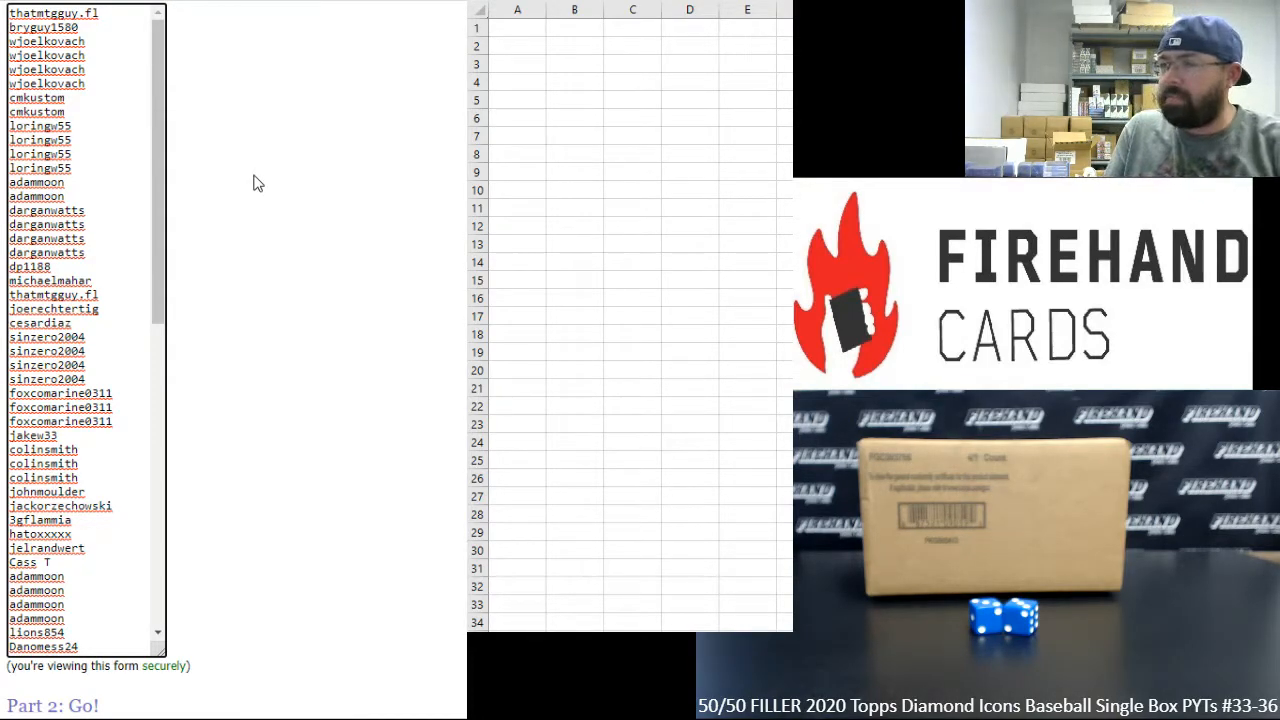
- Randomize the 92-name username list, then re-randomize it with Again! twice more
{"action": "scroll", "scroll_direction": "down", "scroll_amount": 3}
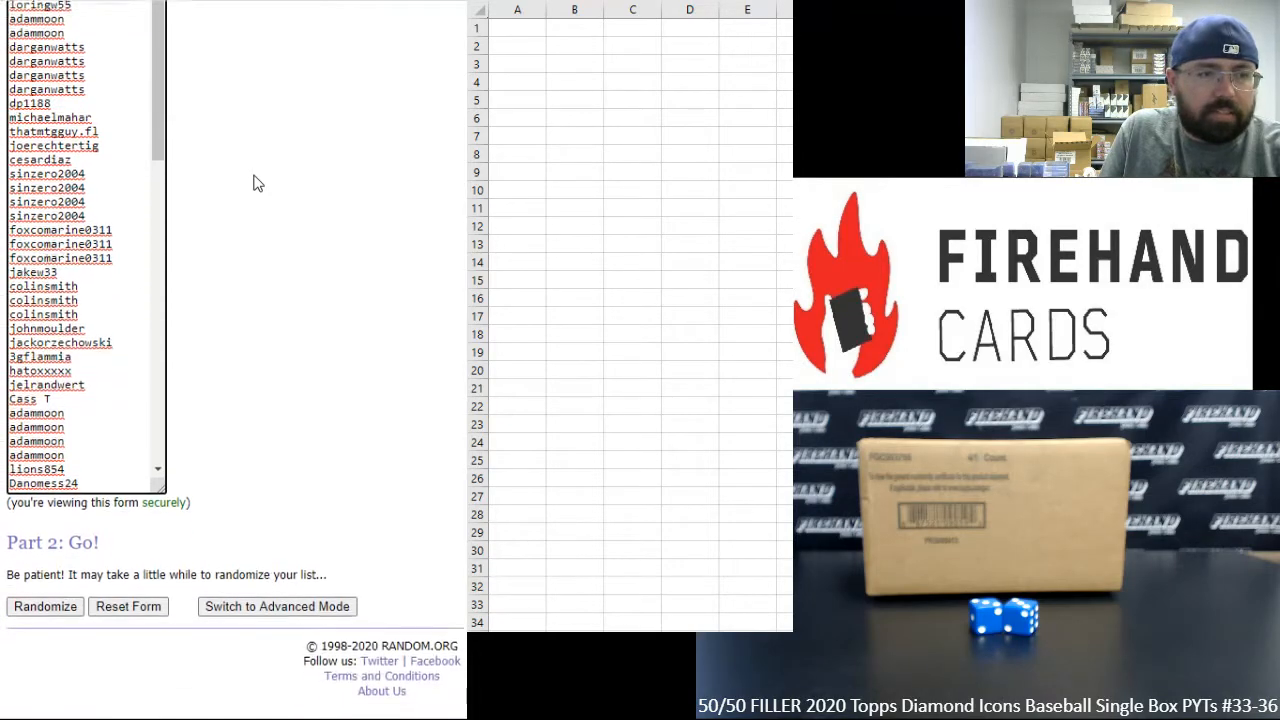
{"action": "left_click", "coordinate": [45, 607]}
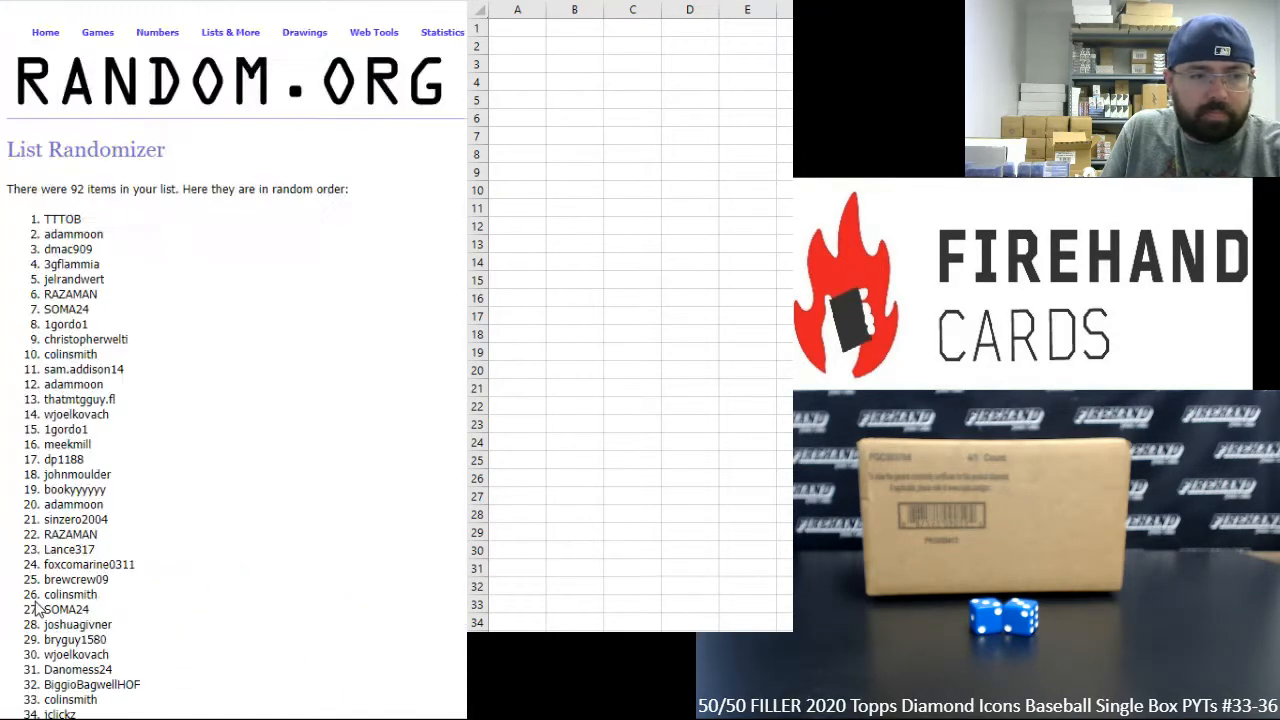
{"action": "scroll", "scroll_direction": "down", "scroll_amount": 3}
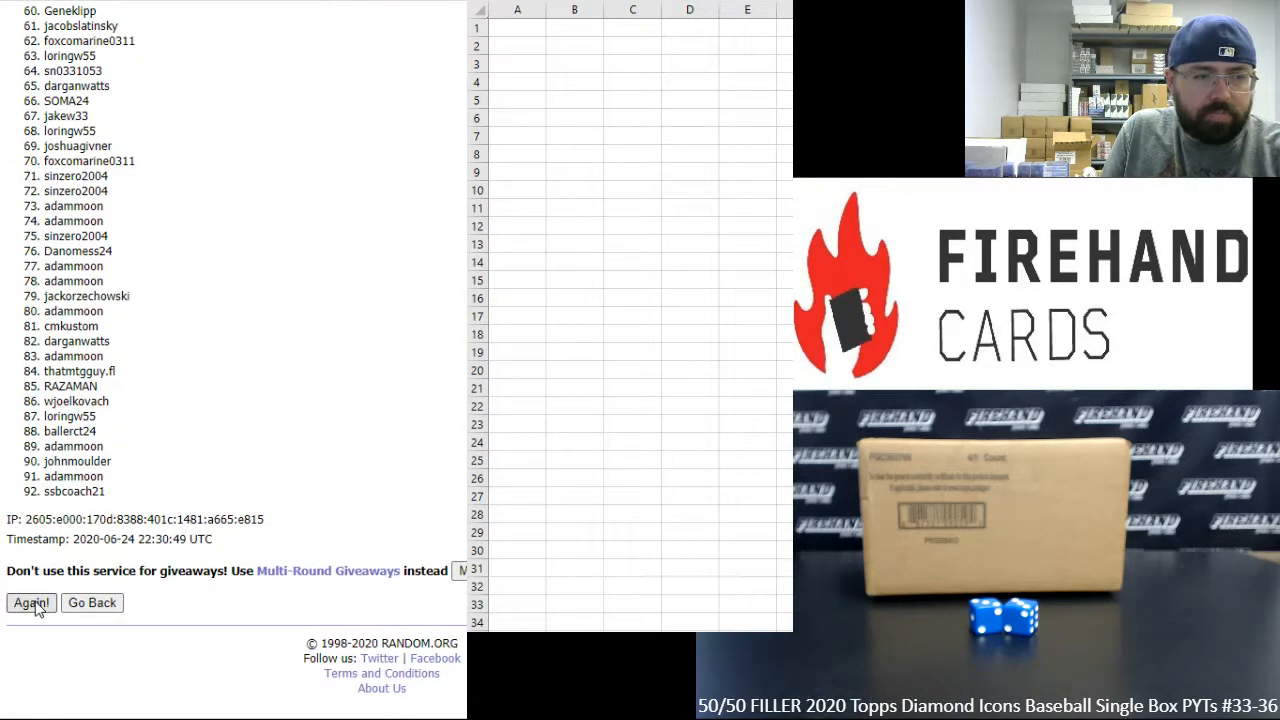
{"action": "left_click", "coordinate": [30, 603]}
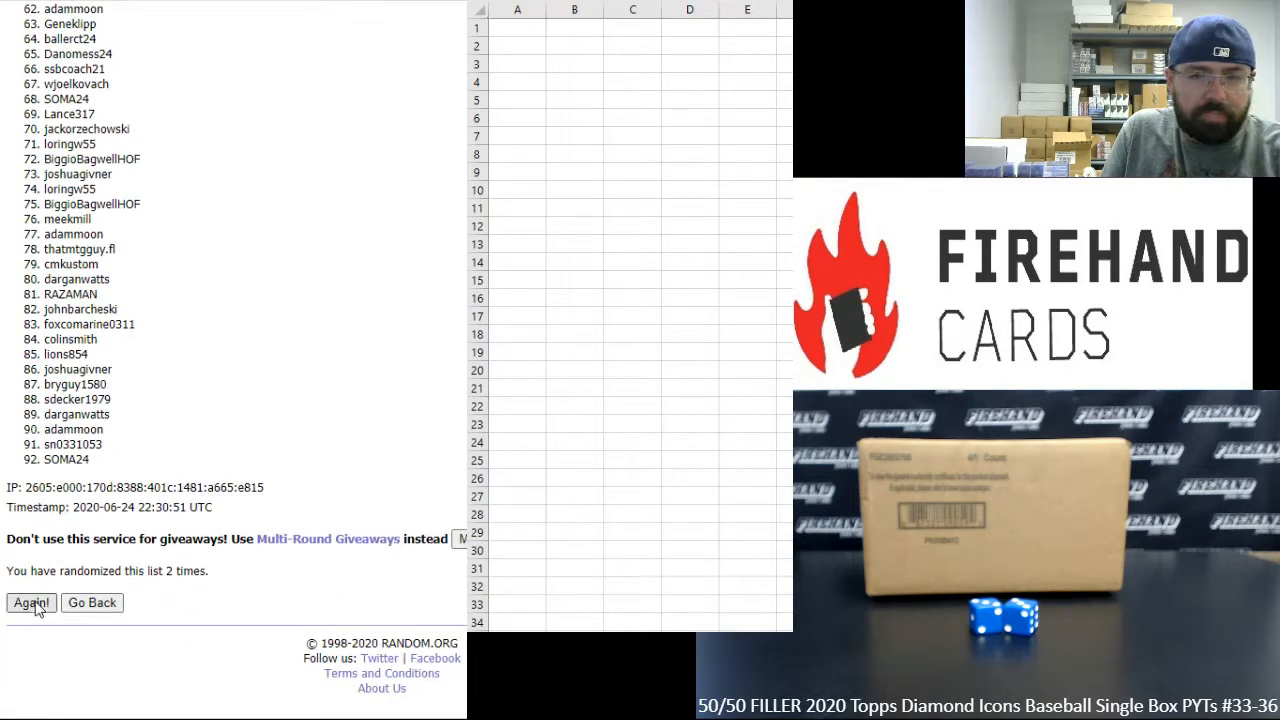
{"action": "left_click", "coordinate": [31, 603]}
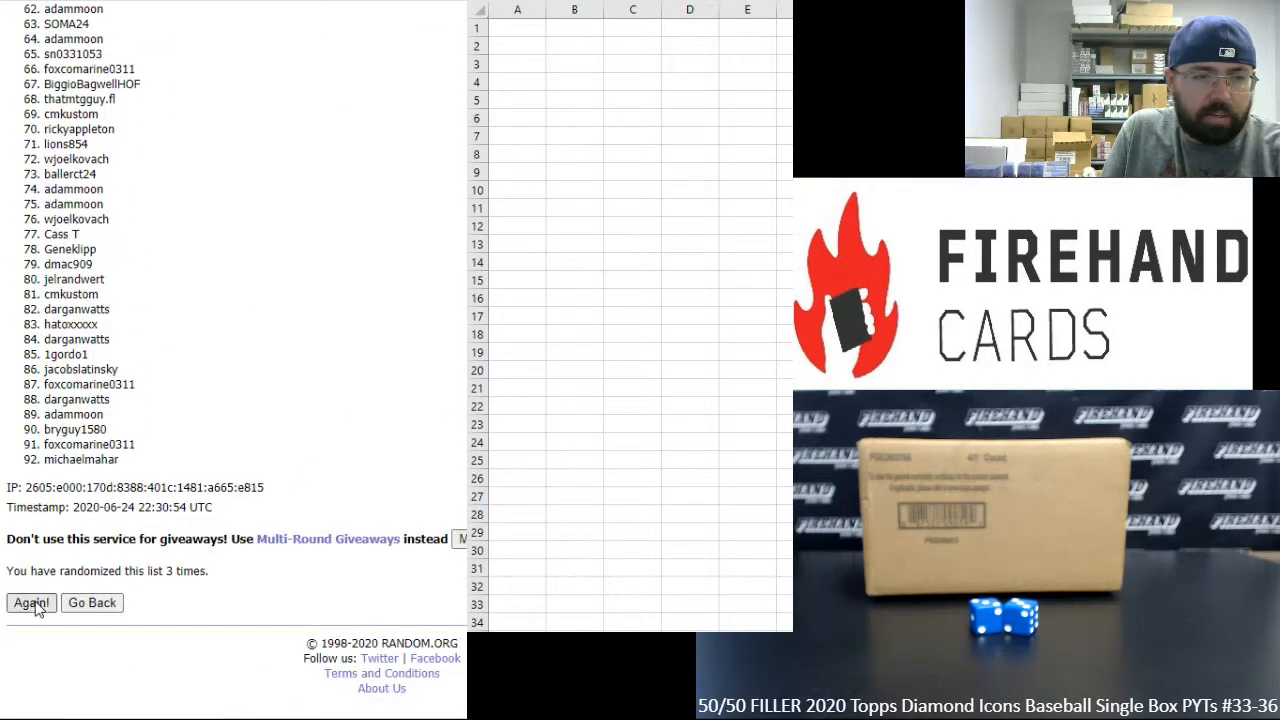
{"action": "left_click", "coordinate": [31, 603]}
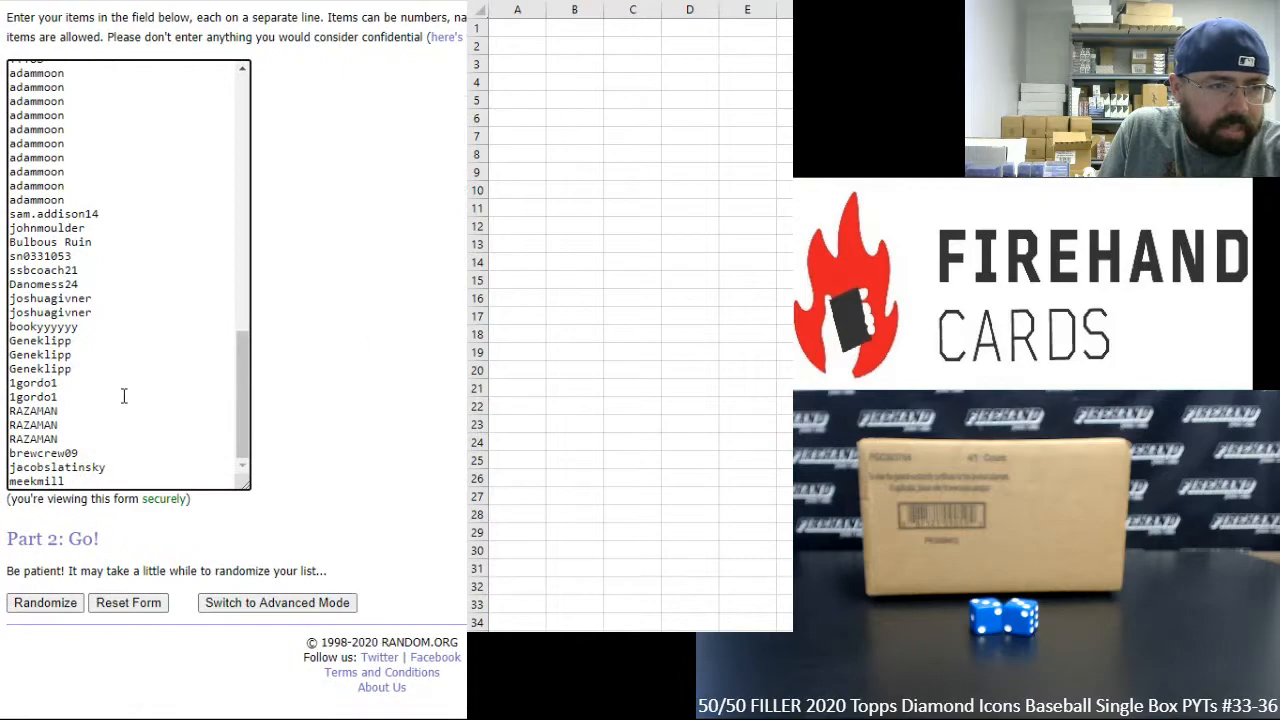
{"action": "type", "text": "KarmaCards"}
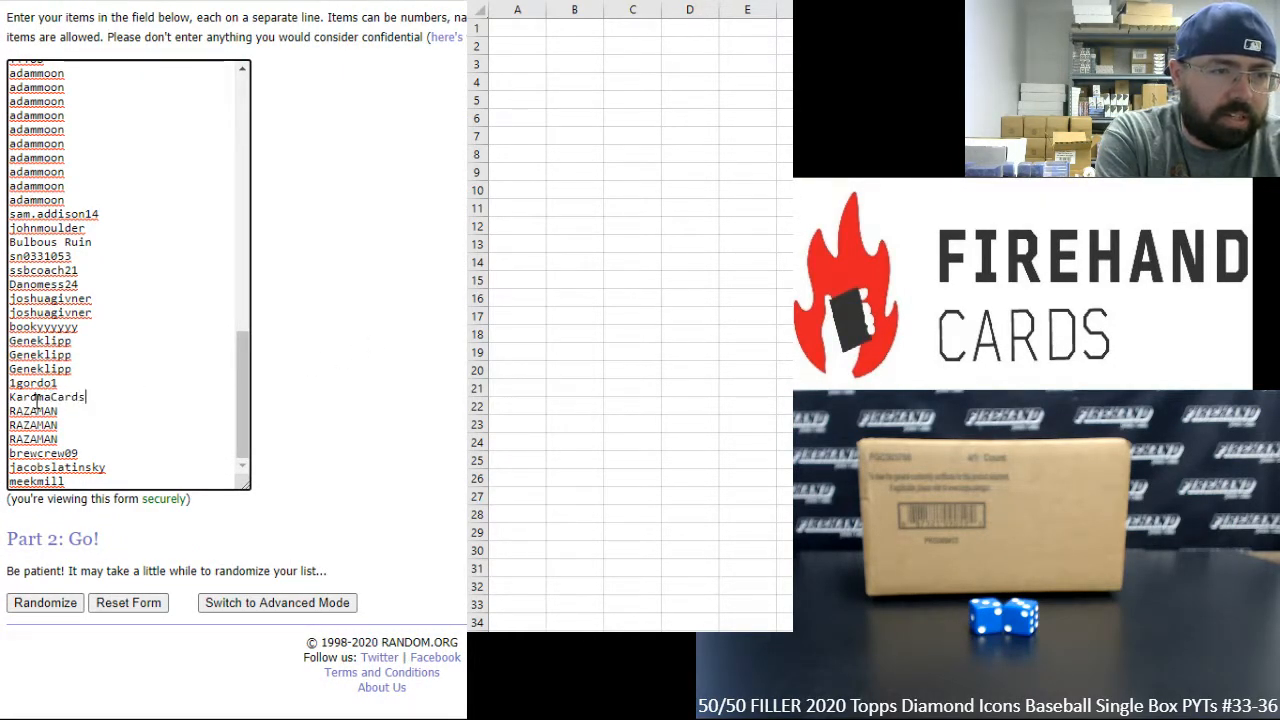
{"action": "type", "text": "Ink"}
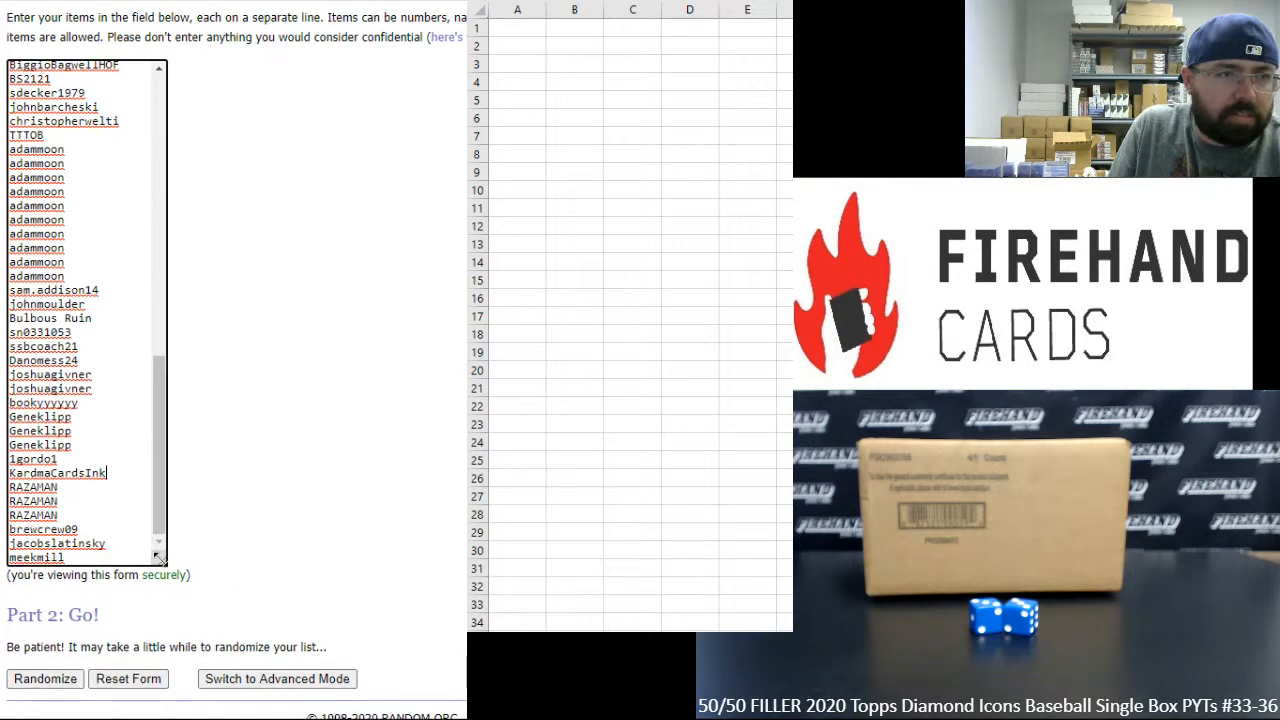
{"action": "scroll", "scroll_direction": "down", "scroll_amount": 3}
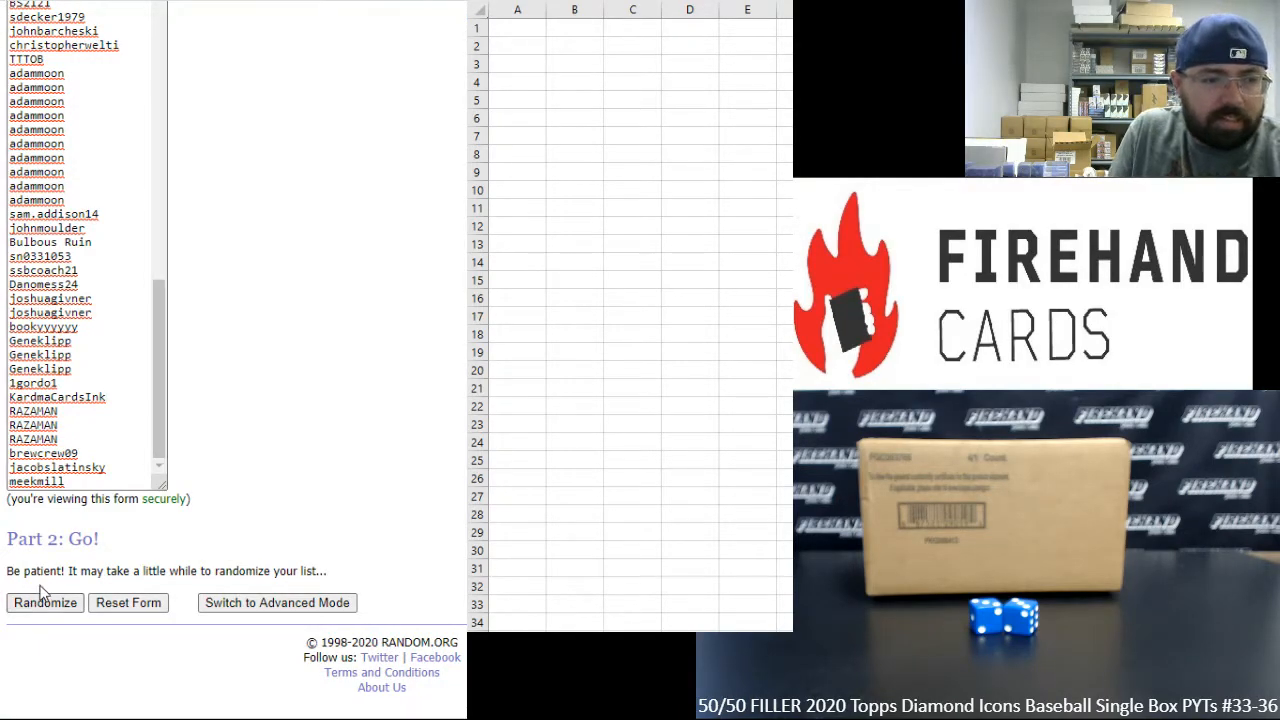
- Randomize the corrected 92-name list twice and scroll through the shuffled names
{"action": "left_click", "coordinate": [44, 602]}
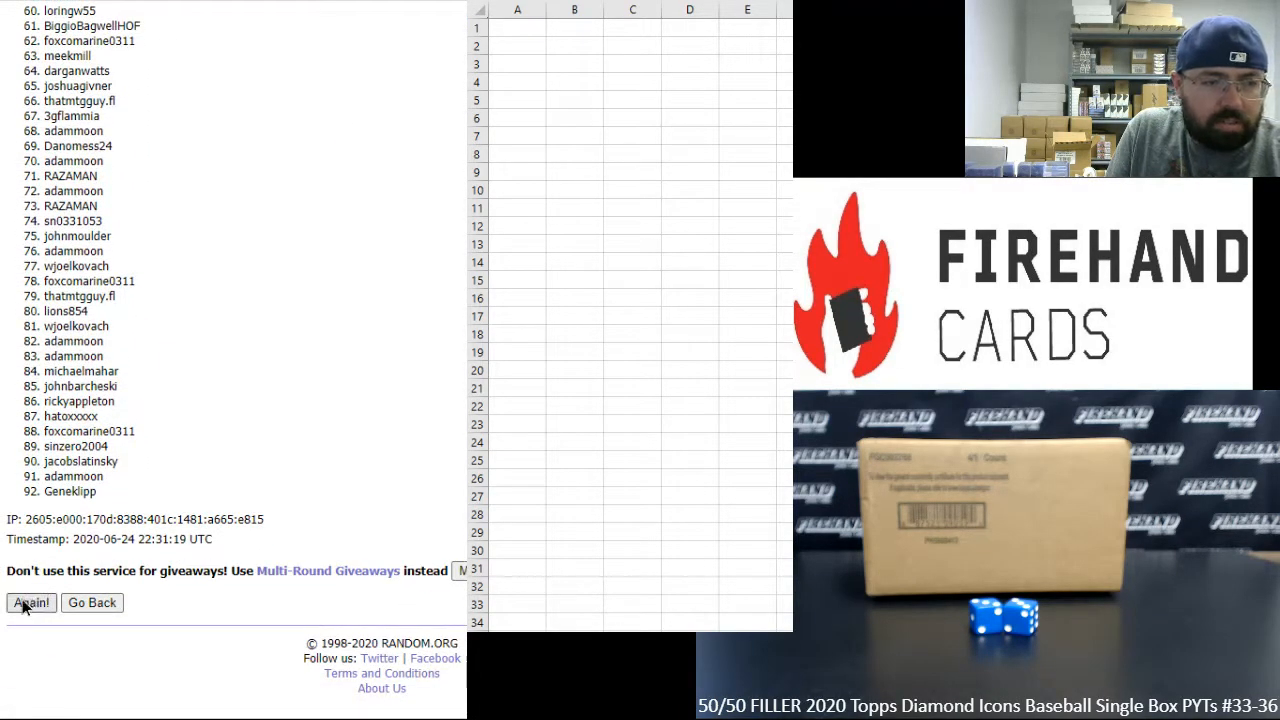
{"action": "left_click", "coordinate": [30, 603]}
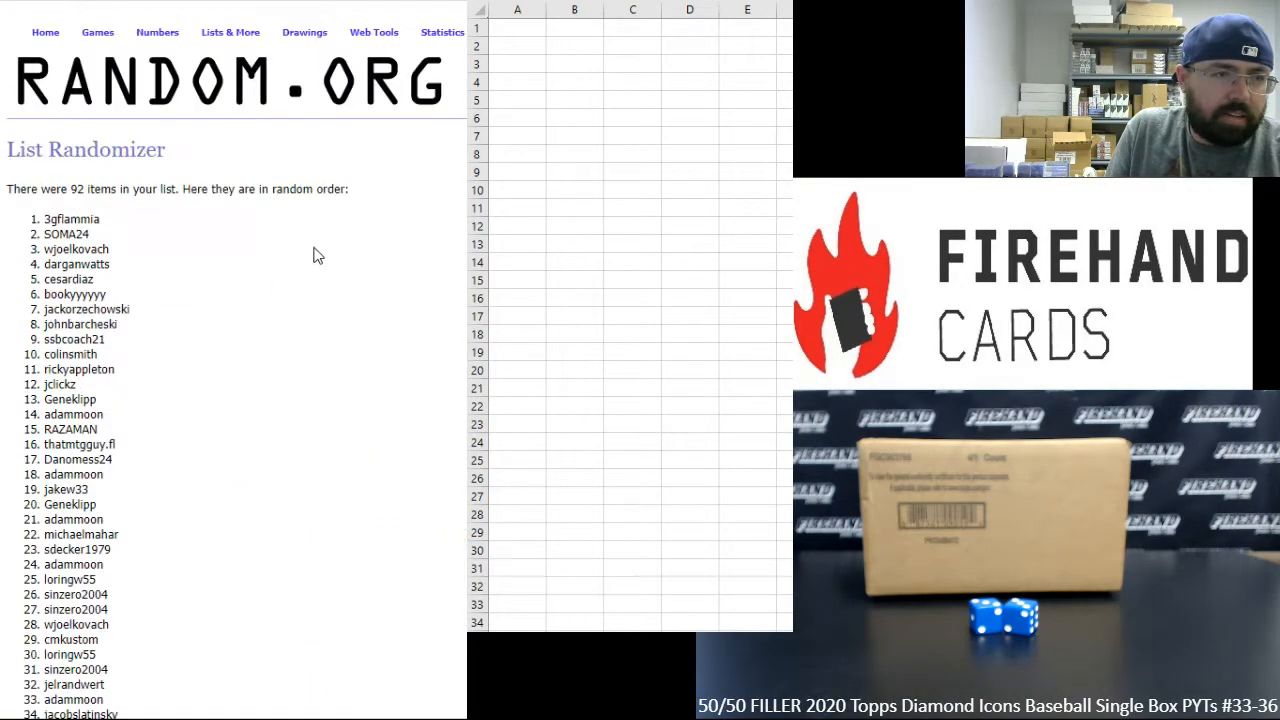
{"action": "scroll", "scroll_direction": "down", "scroll_amount": 3}
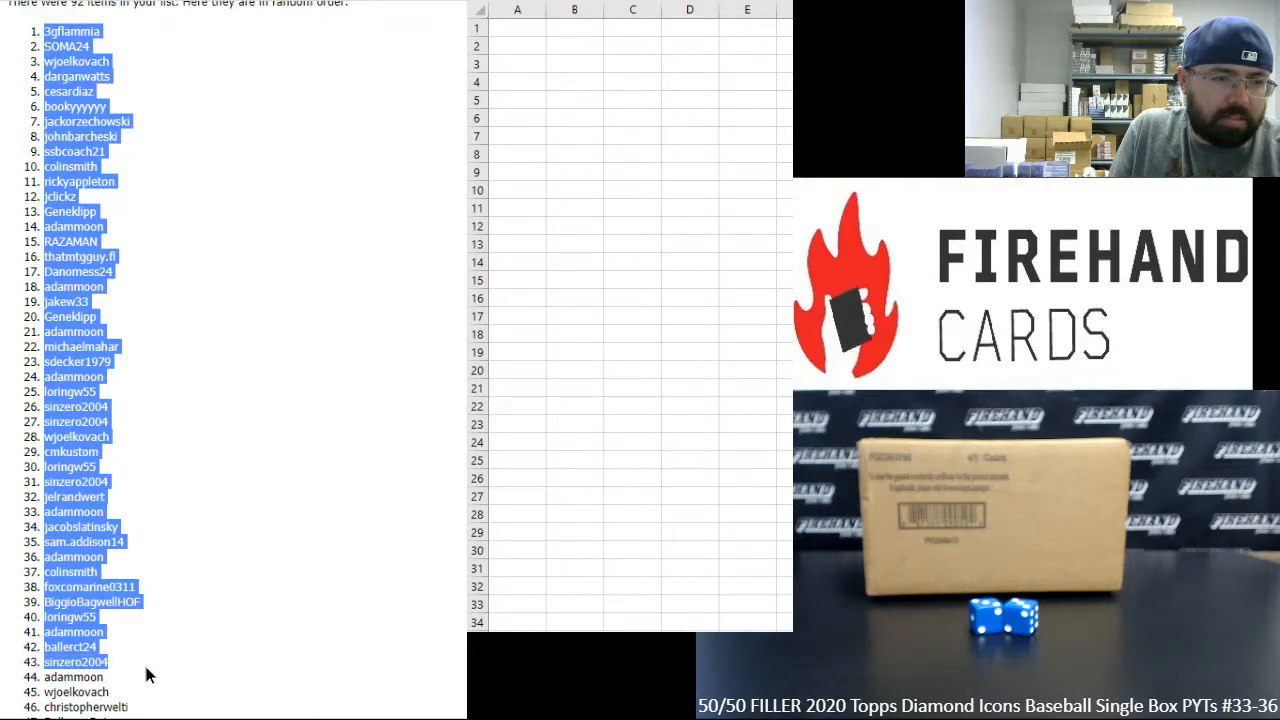
- Paste the shuffled usernames into A1 using Paste Special as Text
{"action": "scroll", "scroll_direction": "down", "scroll_amount": 3}
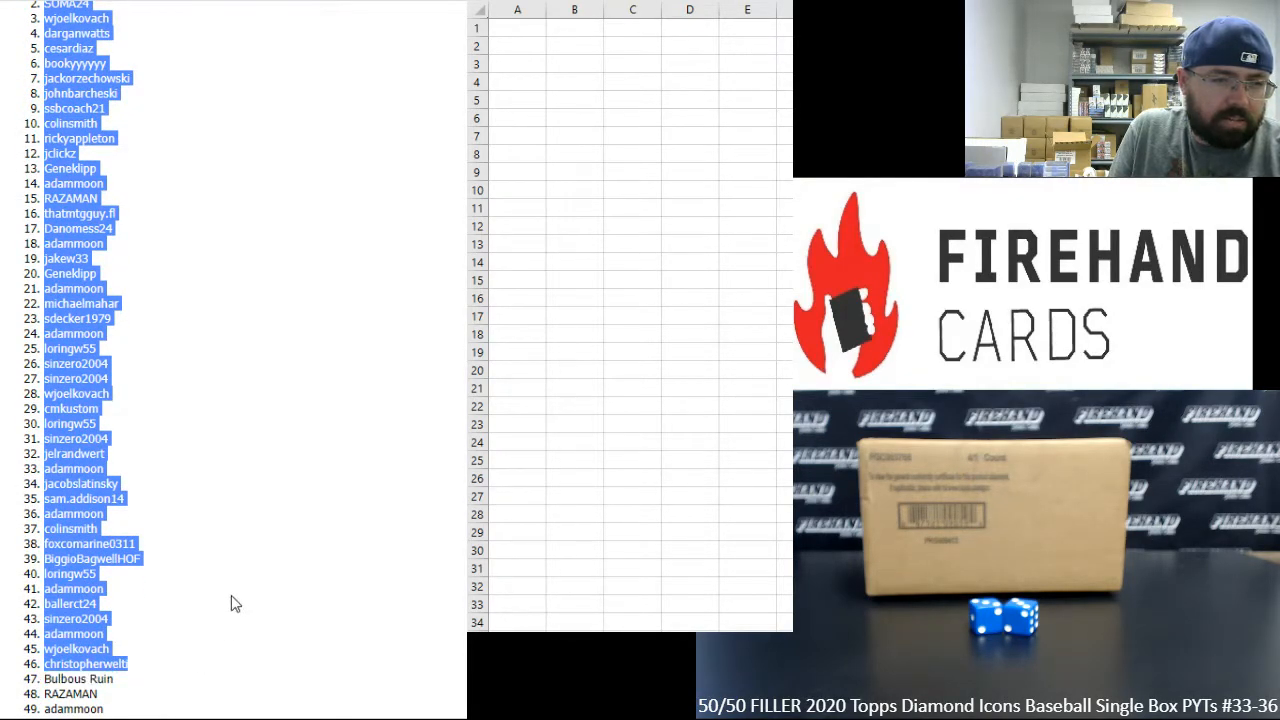
{"action": "left_click", "coordinate": [508, 31]}
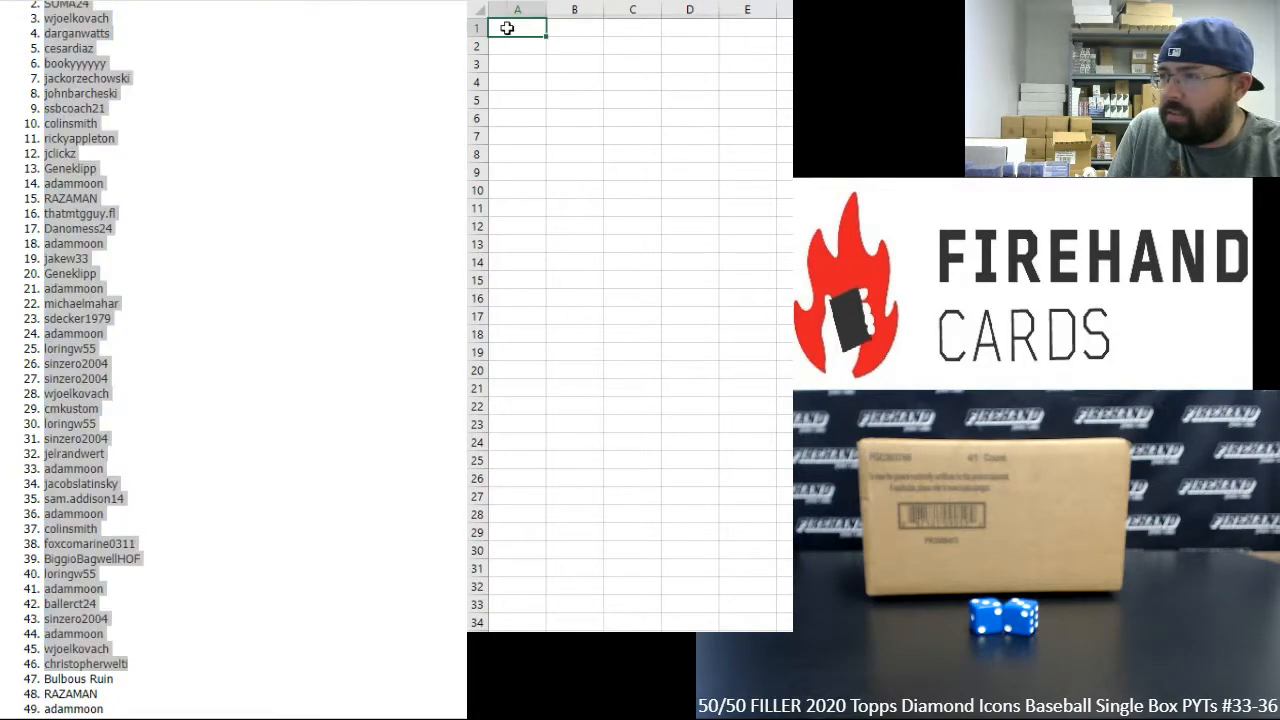
{"action": "right_click", "coordinate": [504, 27]}
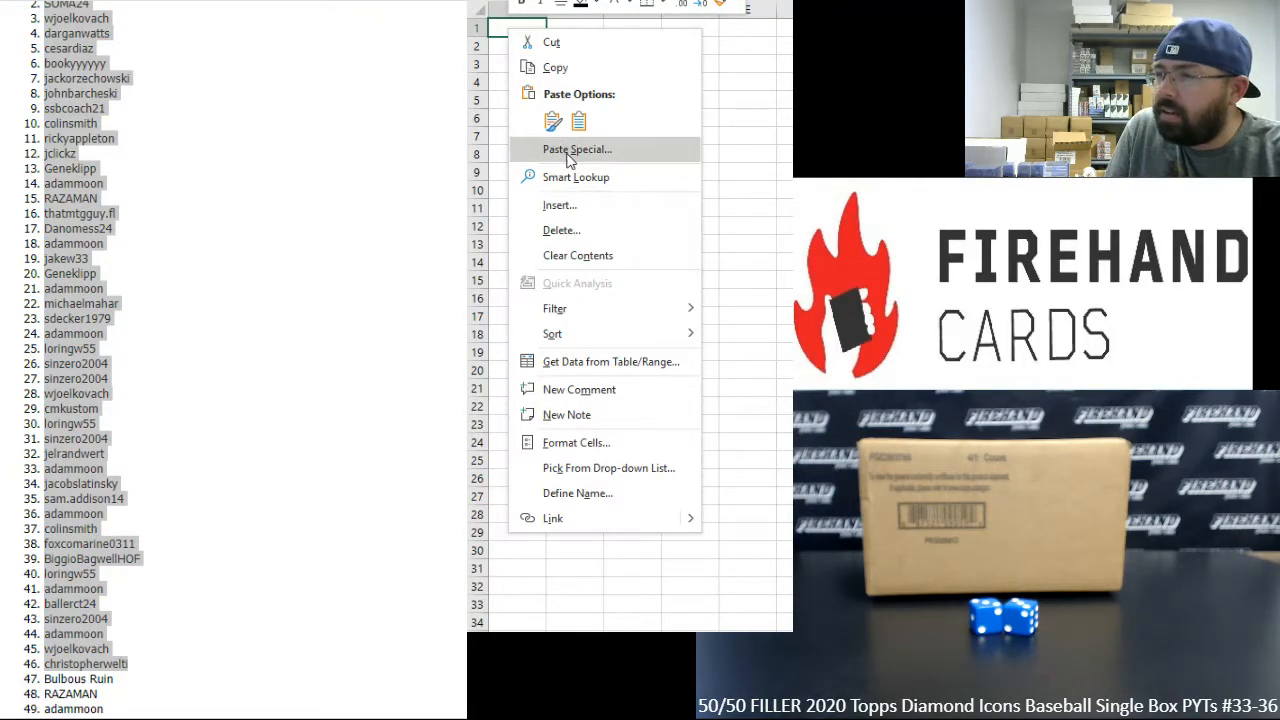
{"action": "left_click", "coordinate": [577, 149]}
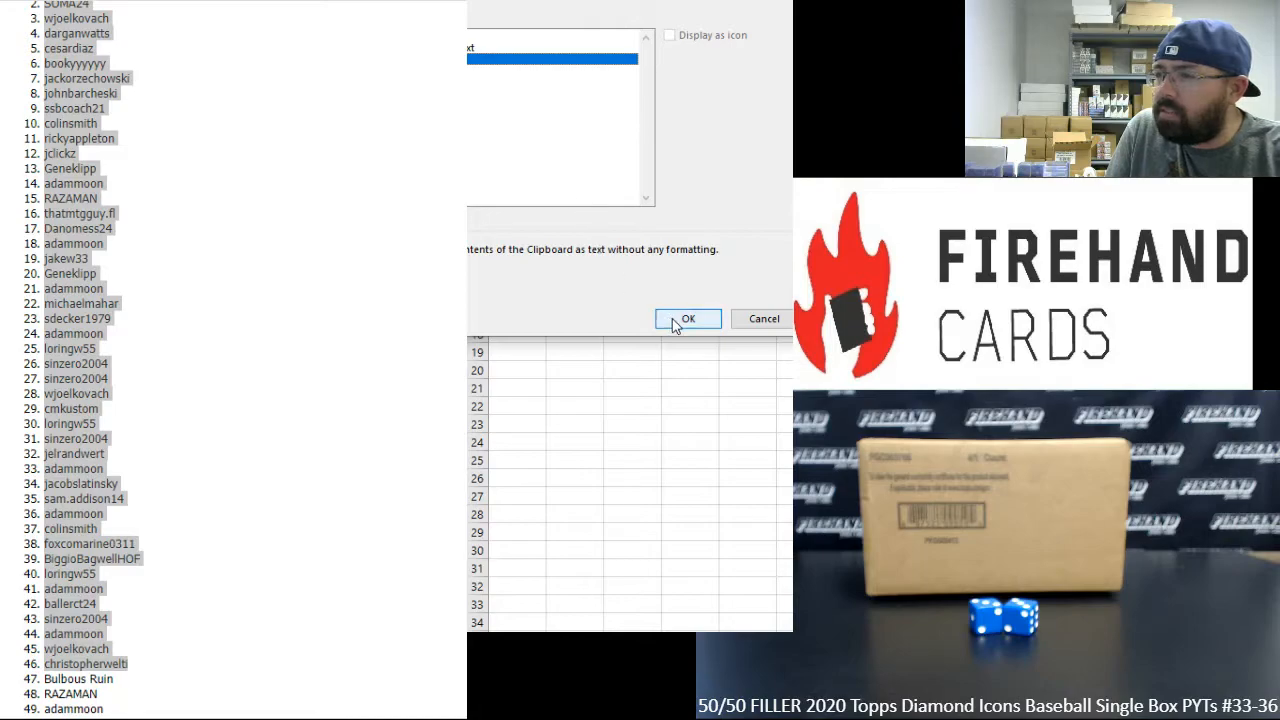
{"action": "left_click", "coordinate": [688, 318]}
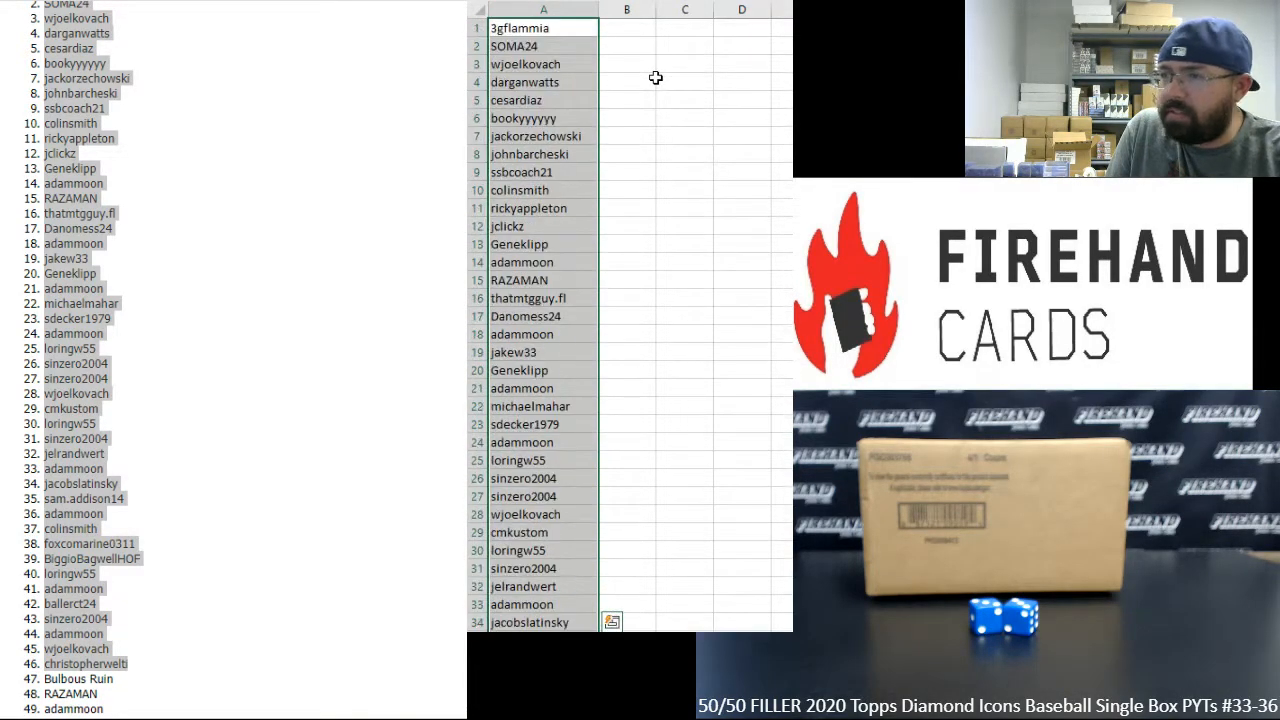
{"action": "scroll", "scroll_direction": "down", "scroll_amount": 3}
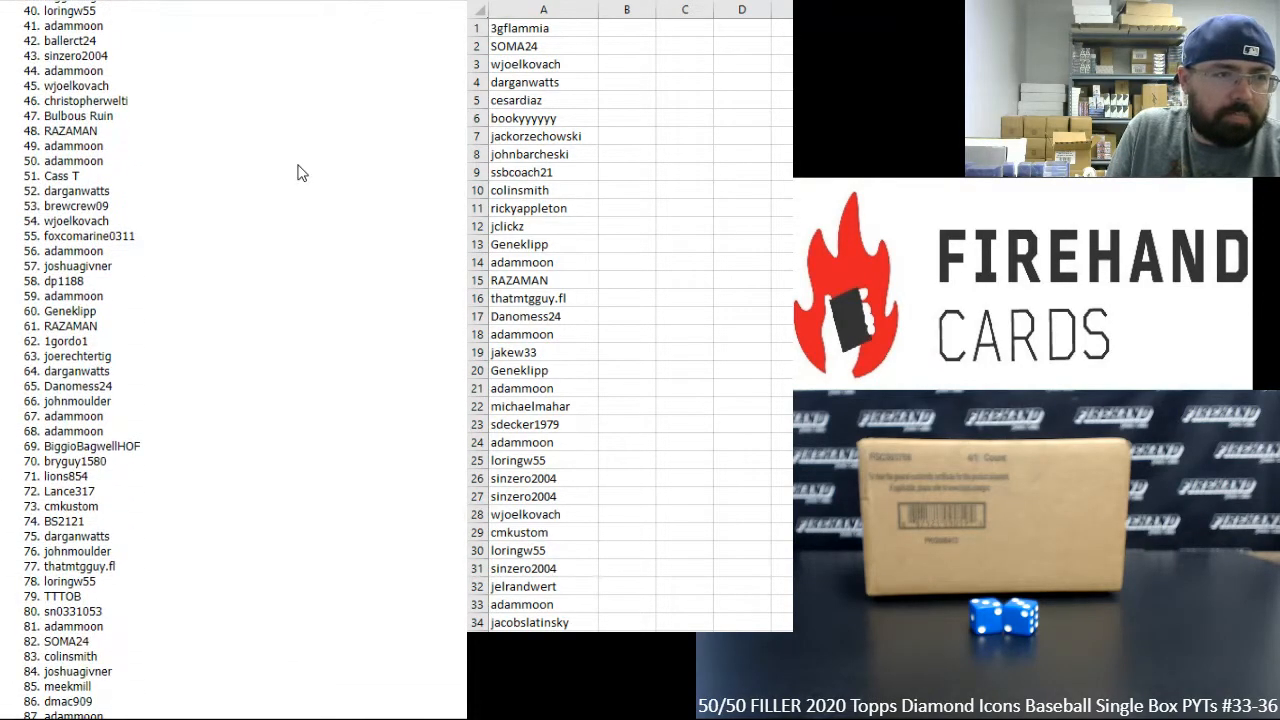
- Load the numbered team slots for boxes 33–36, ending with 36 Yankees
{"action": "scroll", "scroll_direction": "down", "scroll_amount": 3}
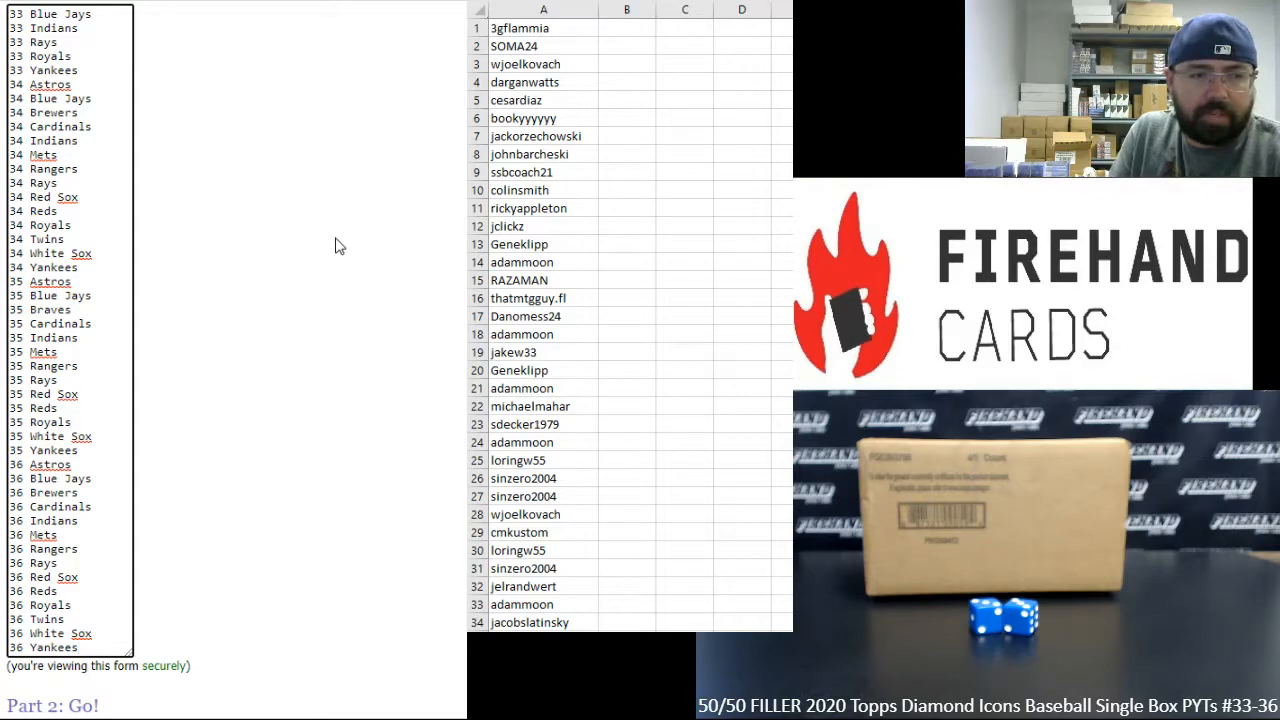
{"action": "mouse_move", "coordinate": [285, 228]}
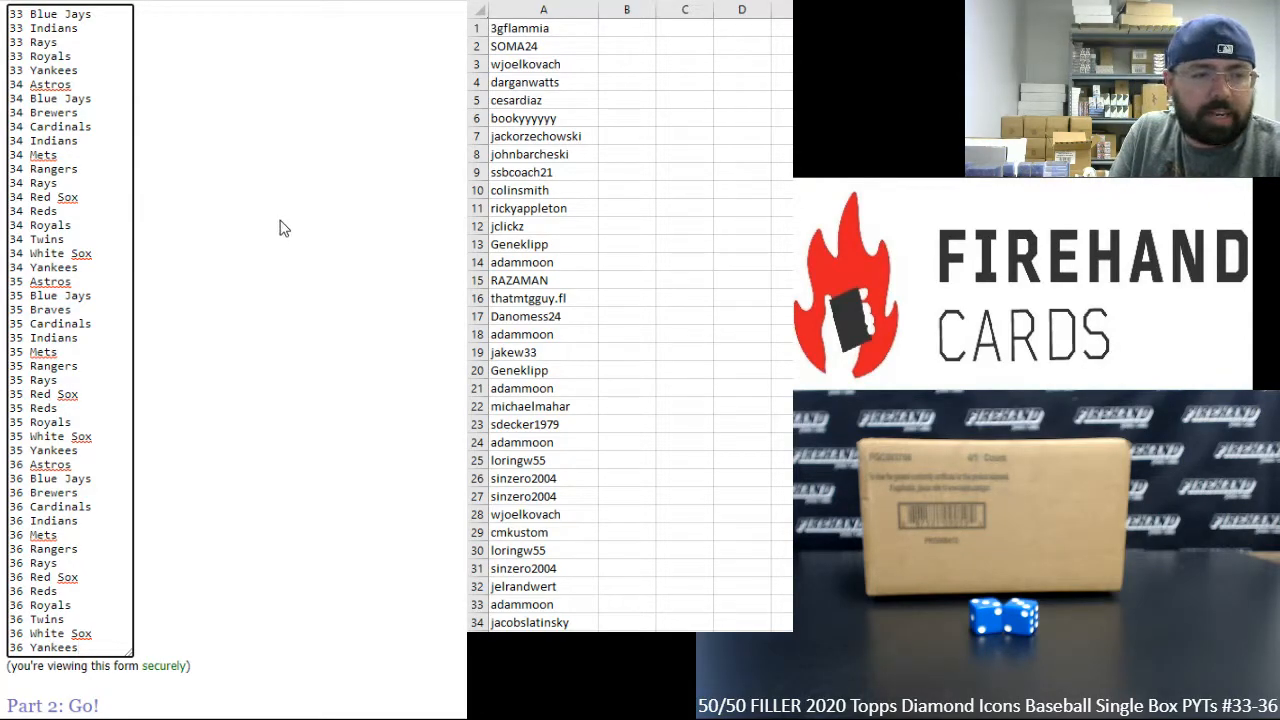
- Randomize the 46 team slots, then re-randomize them with Again! repeatedly
{"action": "scroll", "scroll_direction": "down", "scroll_amount": 3}
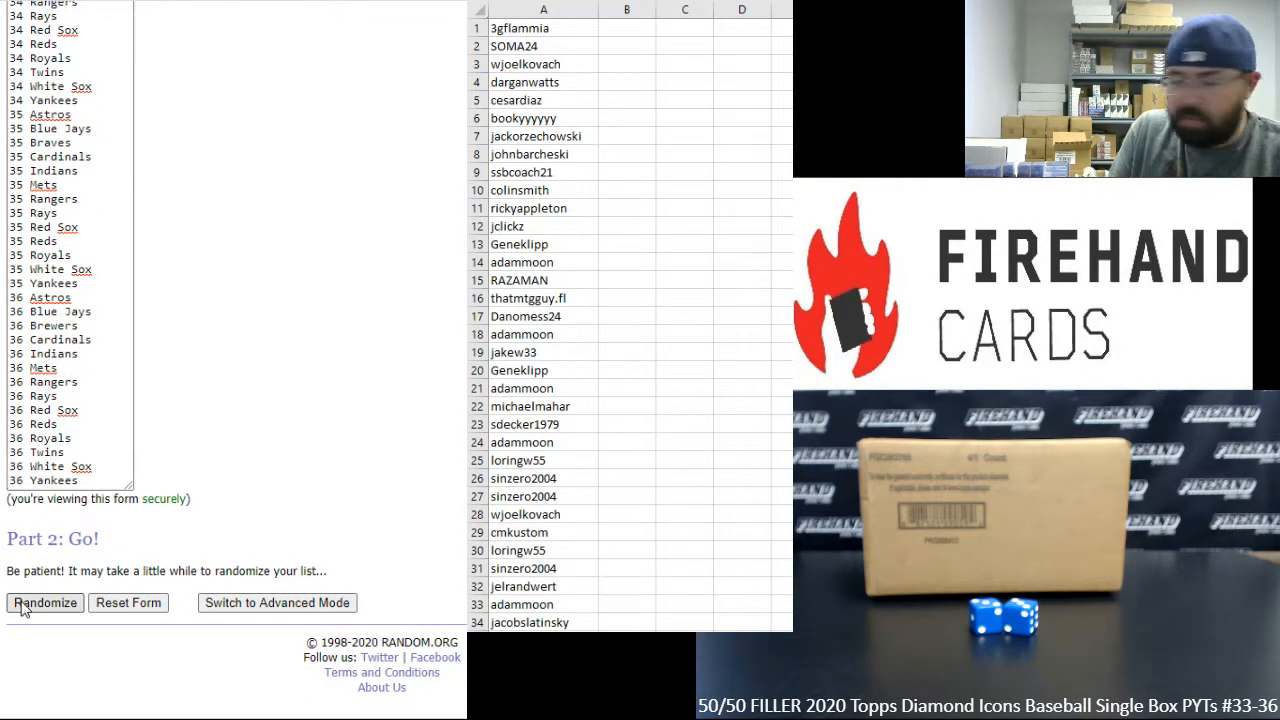
{"action": "left_click", "coordinate": [45, 603]}
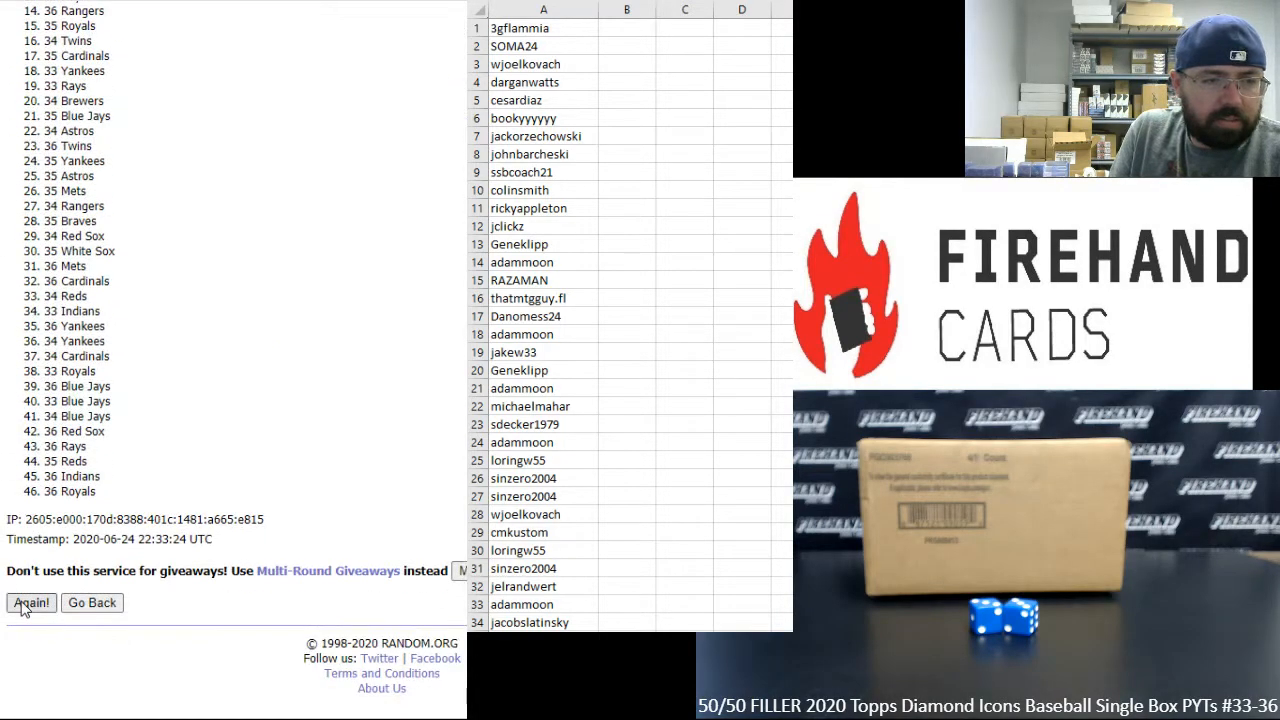
{"action": "left_click", "coordinate": [30, 602]}
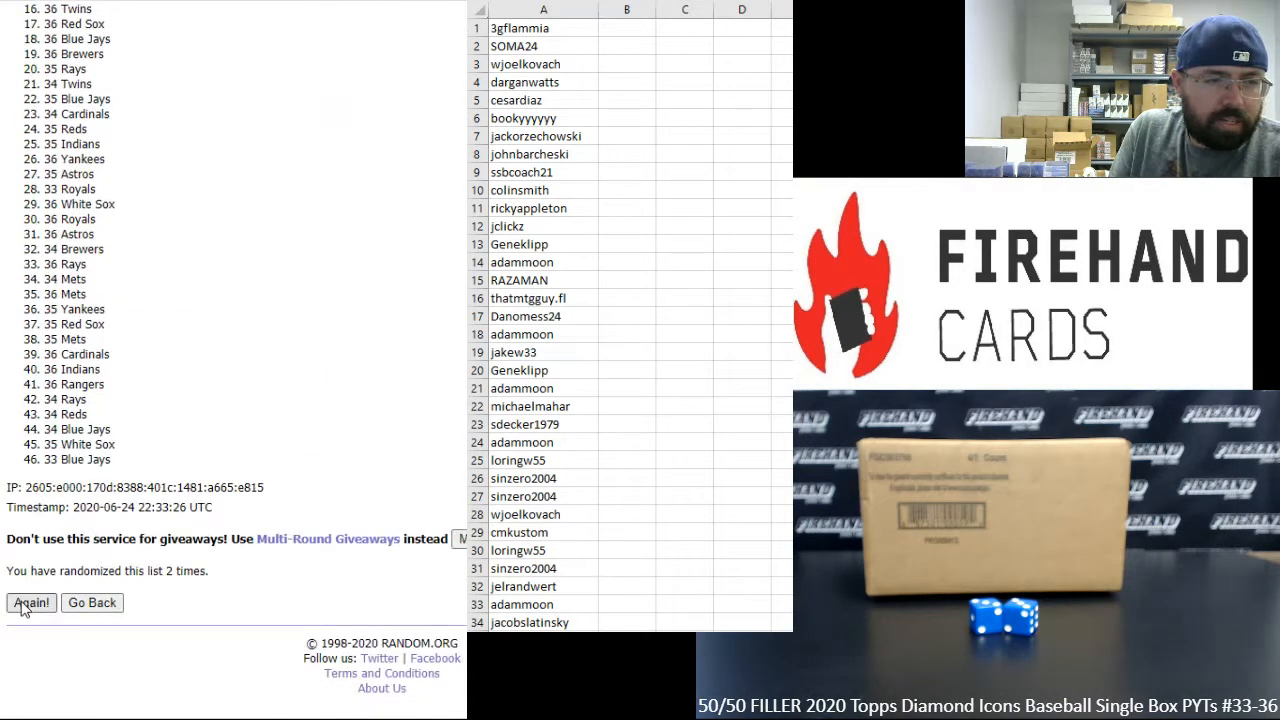
{"action": "left_click", "coordinate": [30, 603]}
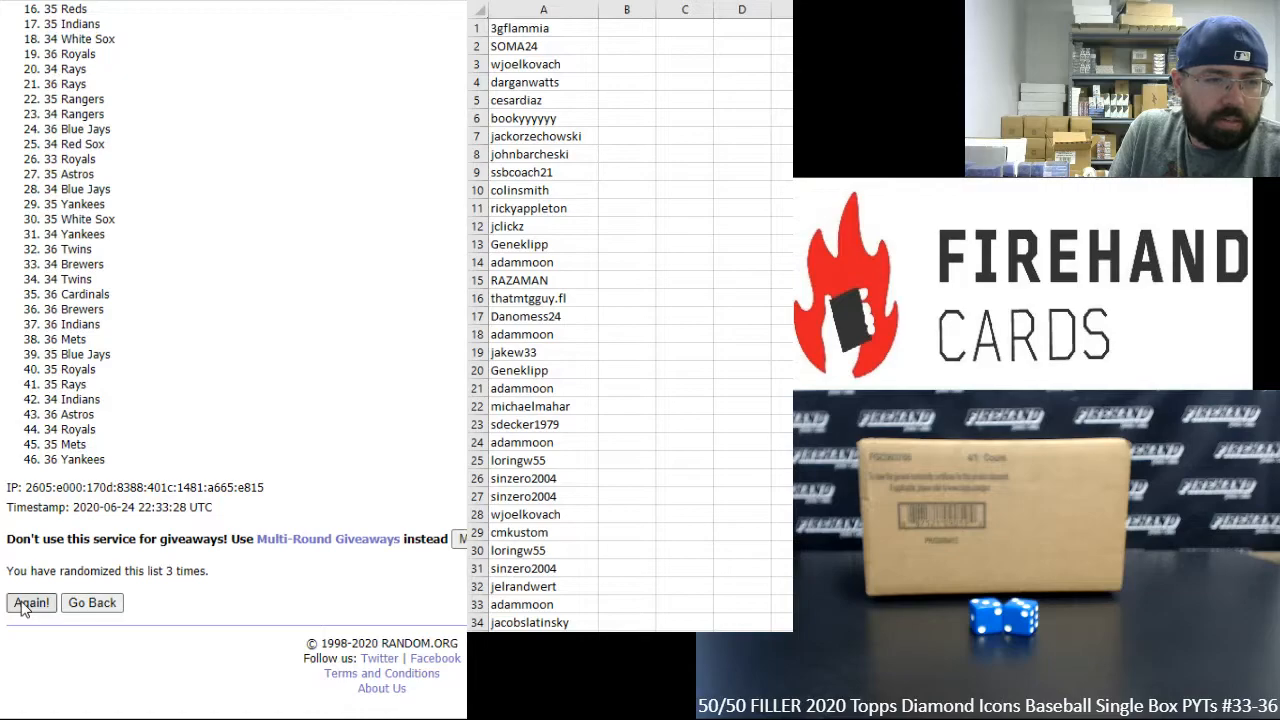
{"action": "left_click", "coordinate": [31, 603]}
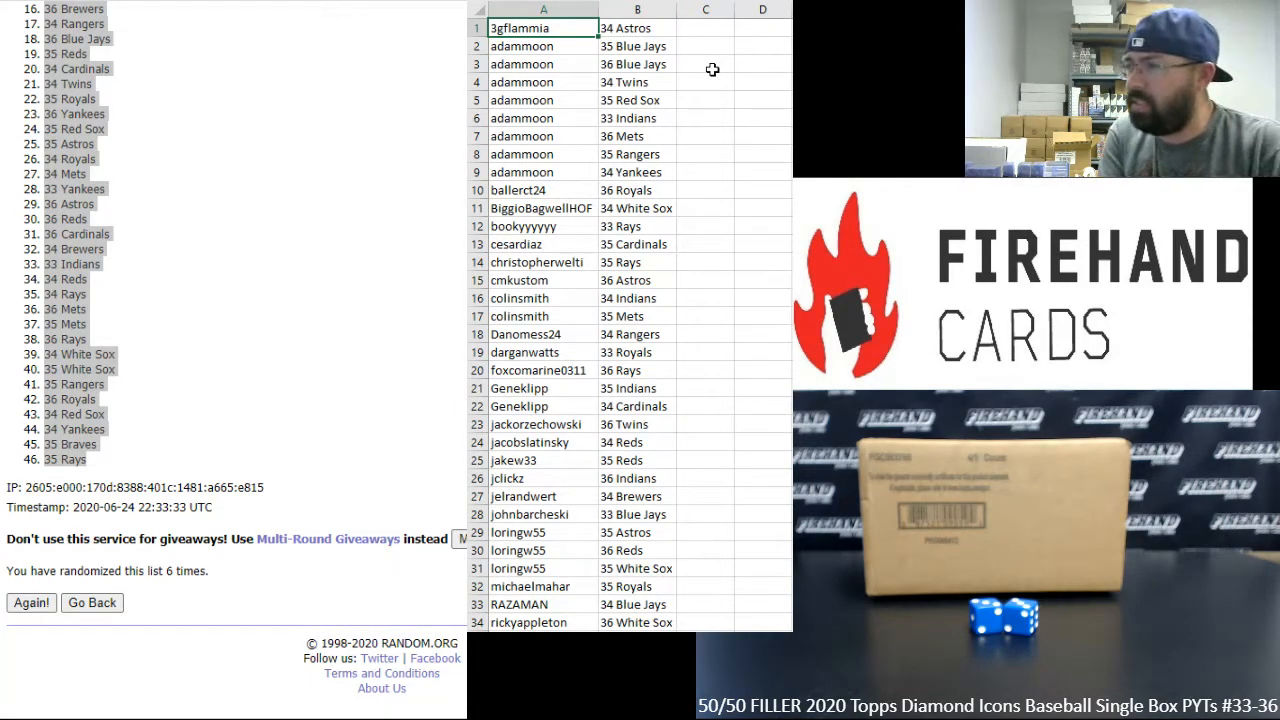
{"action": "left_click", "coordinate": [543, 46]}
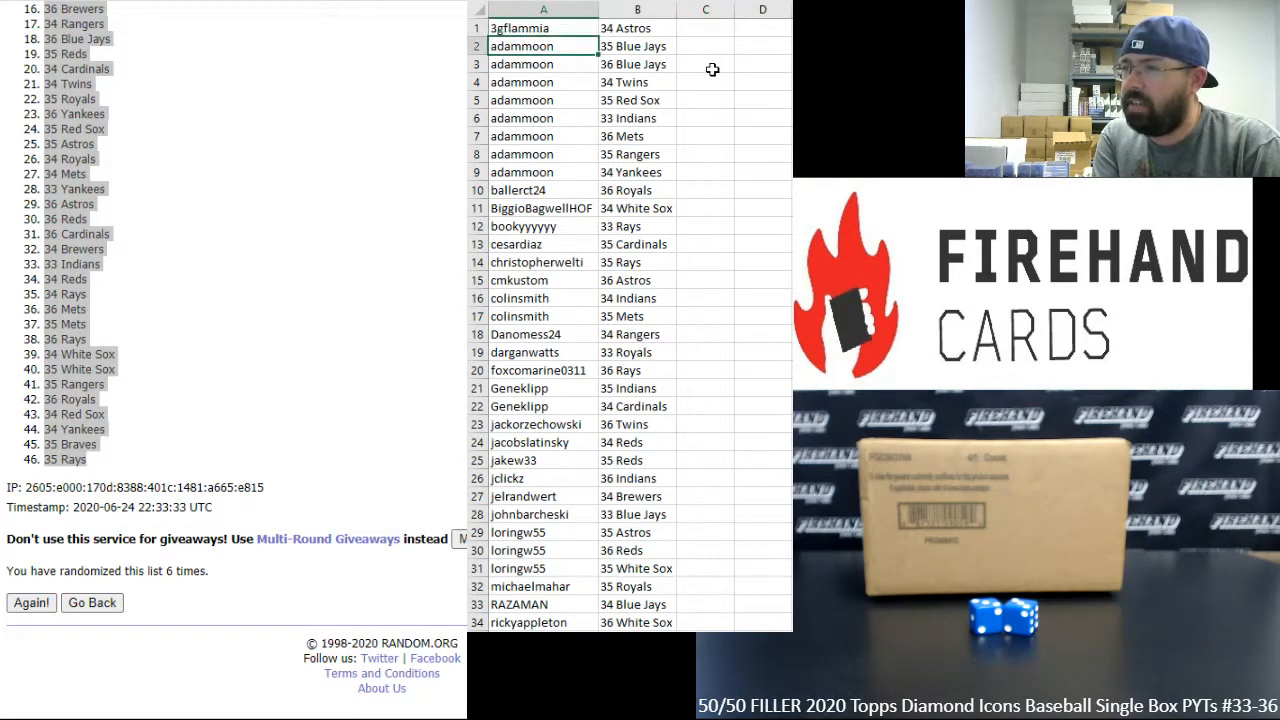
{"action": "left_click", "coordinate": [534, 64]}
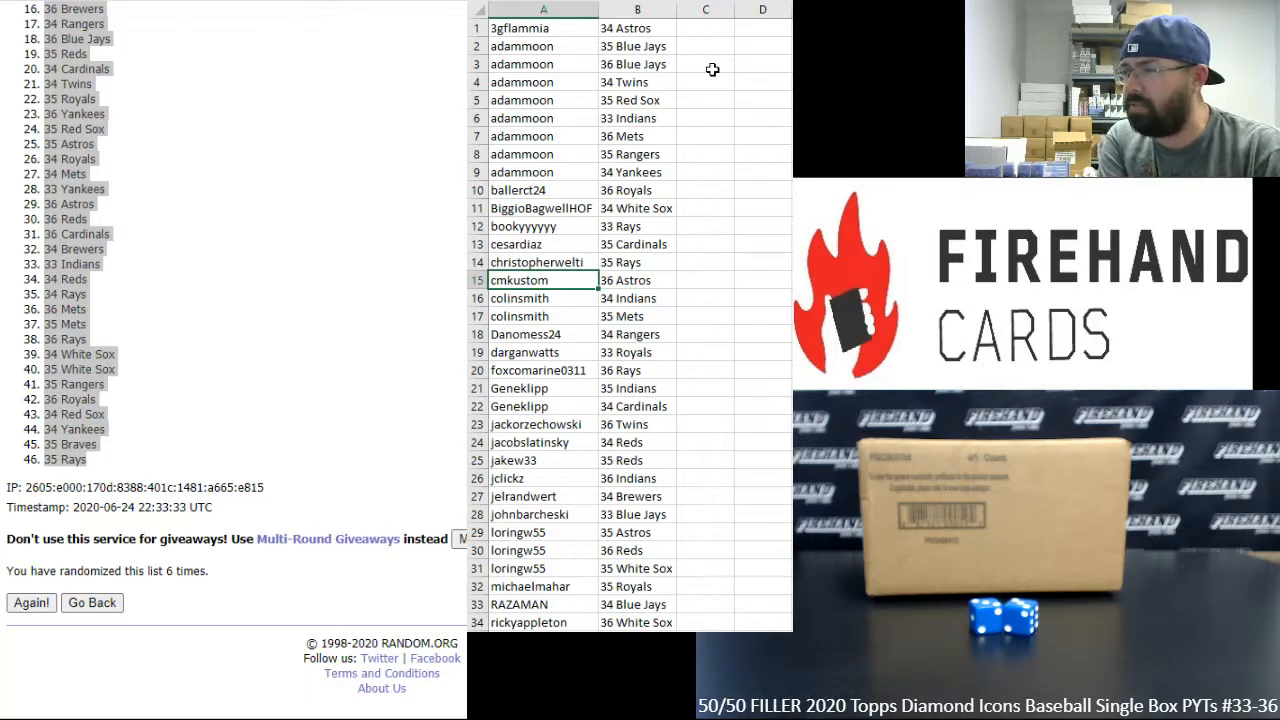
{"action": "left_click", "coordinate": [540, 298]}
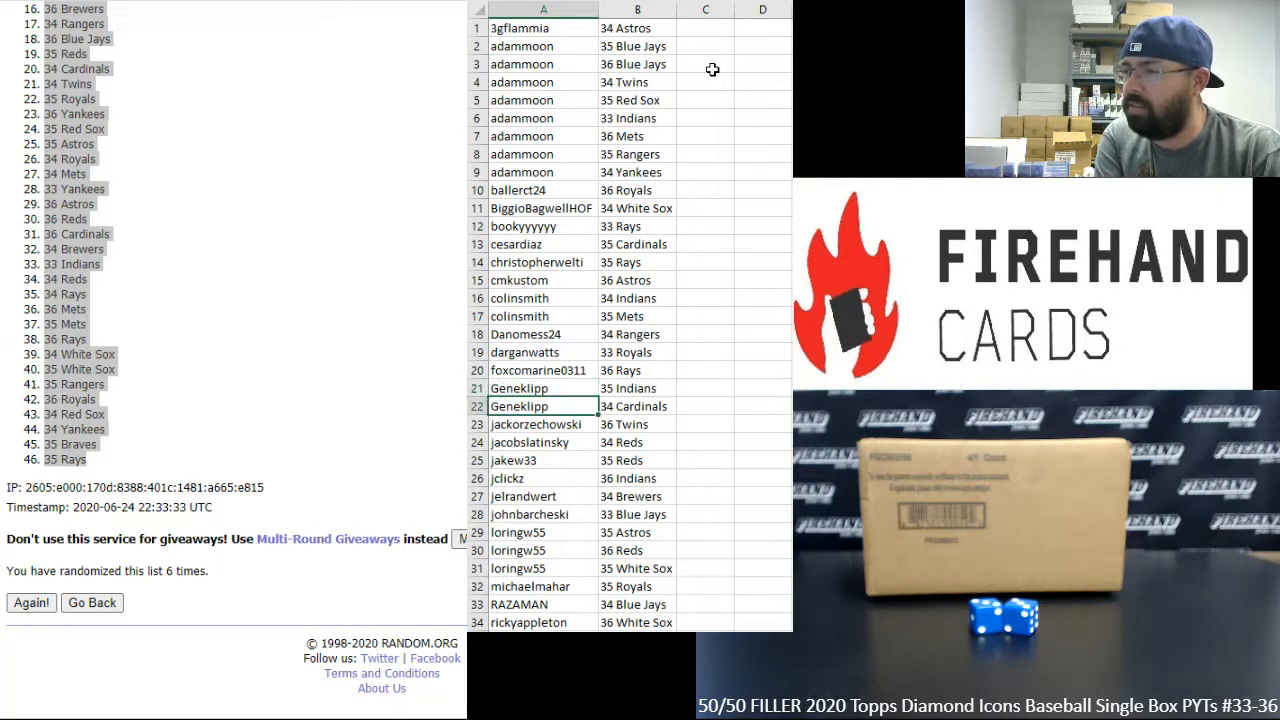
{"action": "left_click", "coordinate": [538, 424]}
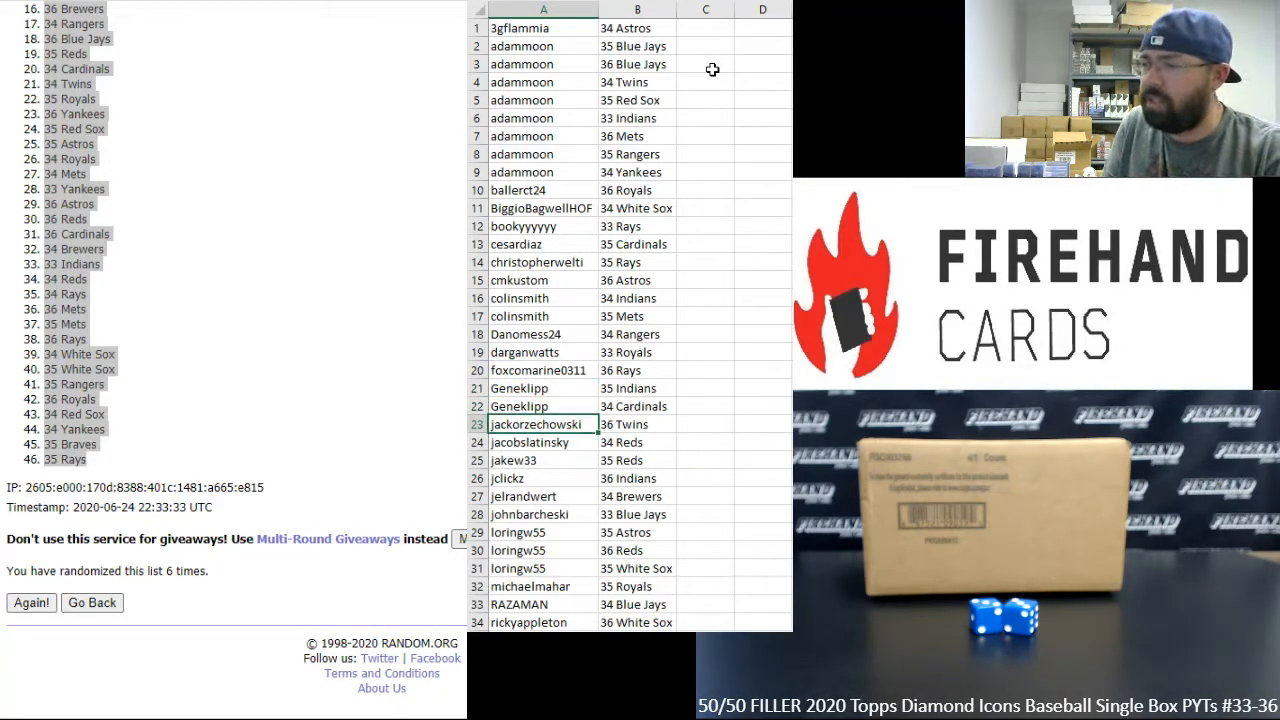
{"action": "scroll", "scroll_direction": "down", "scroll_amount": 3}
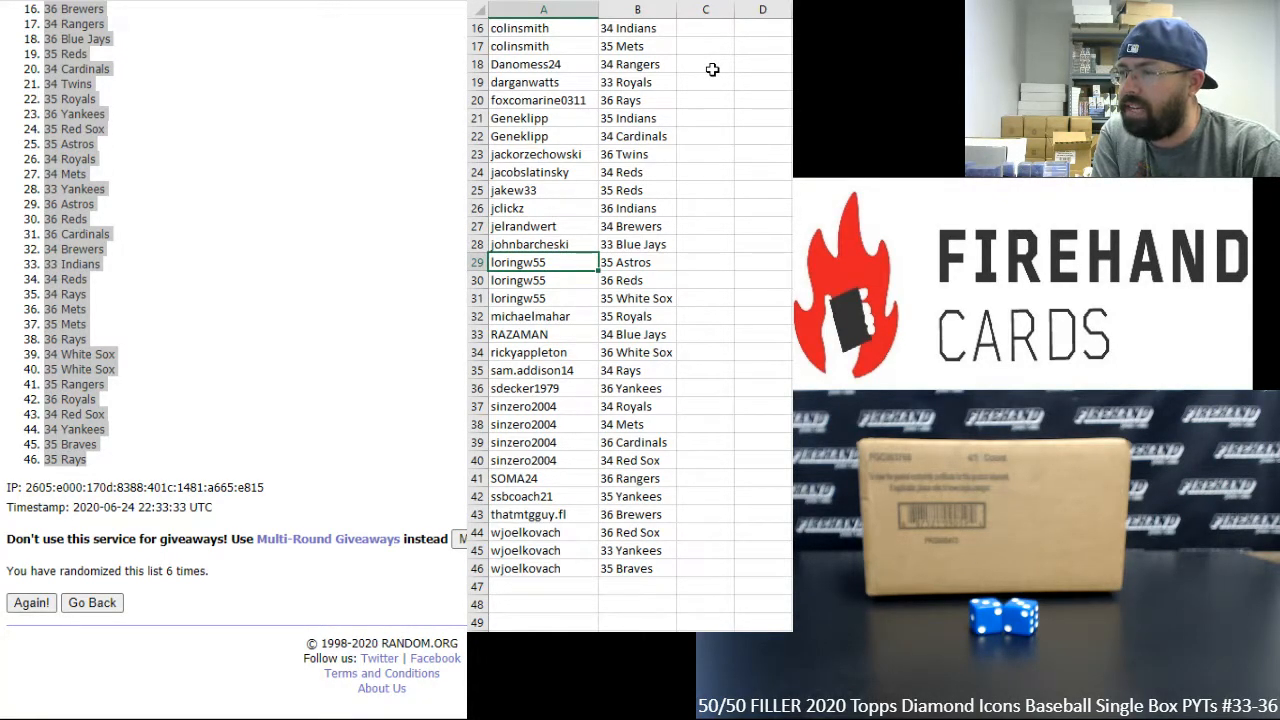
- Review the participant list, pointing out rows 36, 41, 44 and 45
{"action": "left_click", "coordinate": [537, 280]}
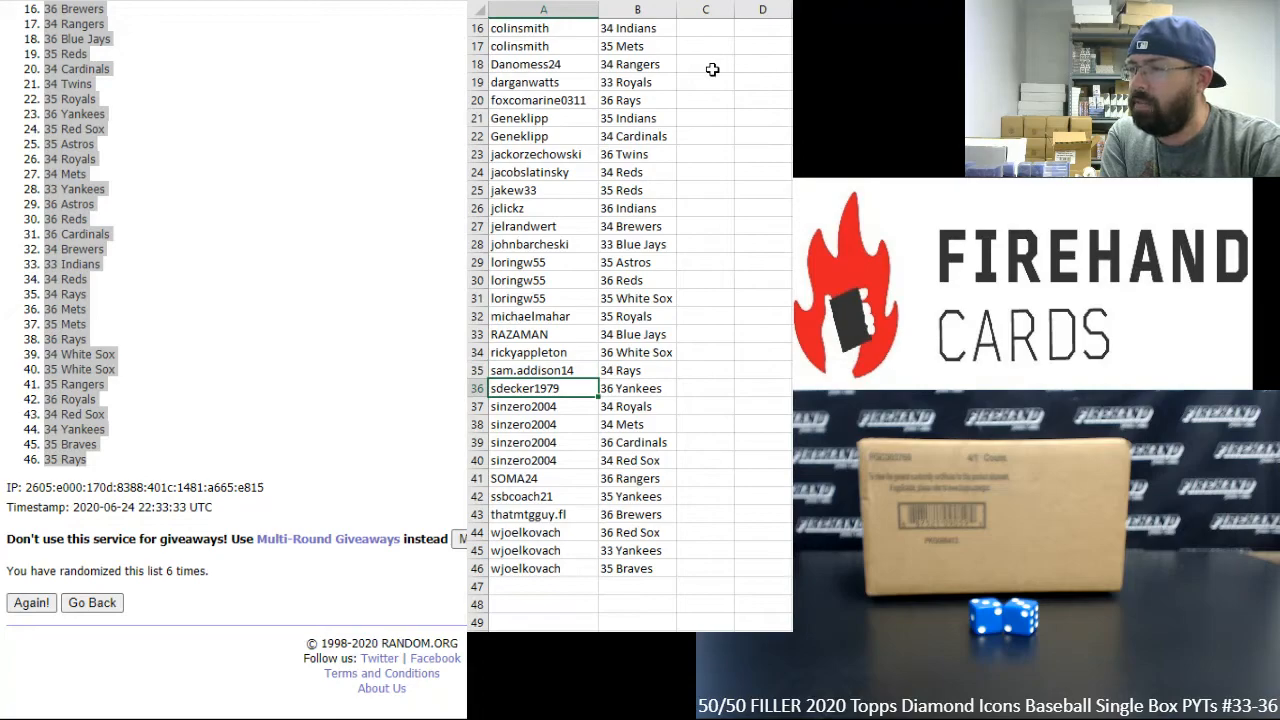
{"action": "left_click", "coordinate": [538, 406]}
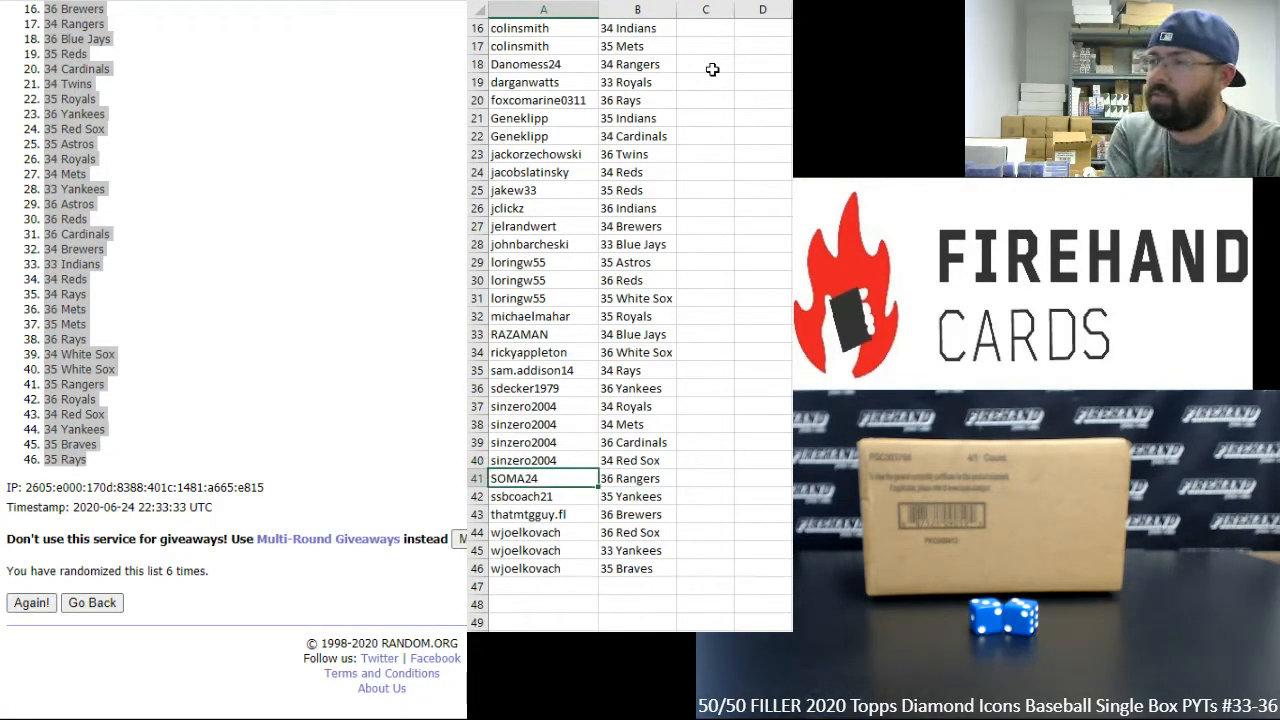
{"action": "left_click", "coordinate": [532, 496]}
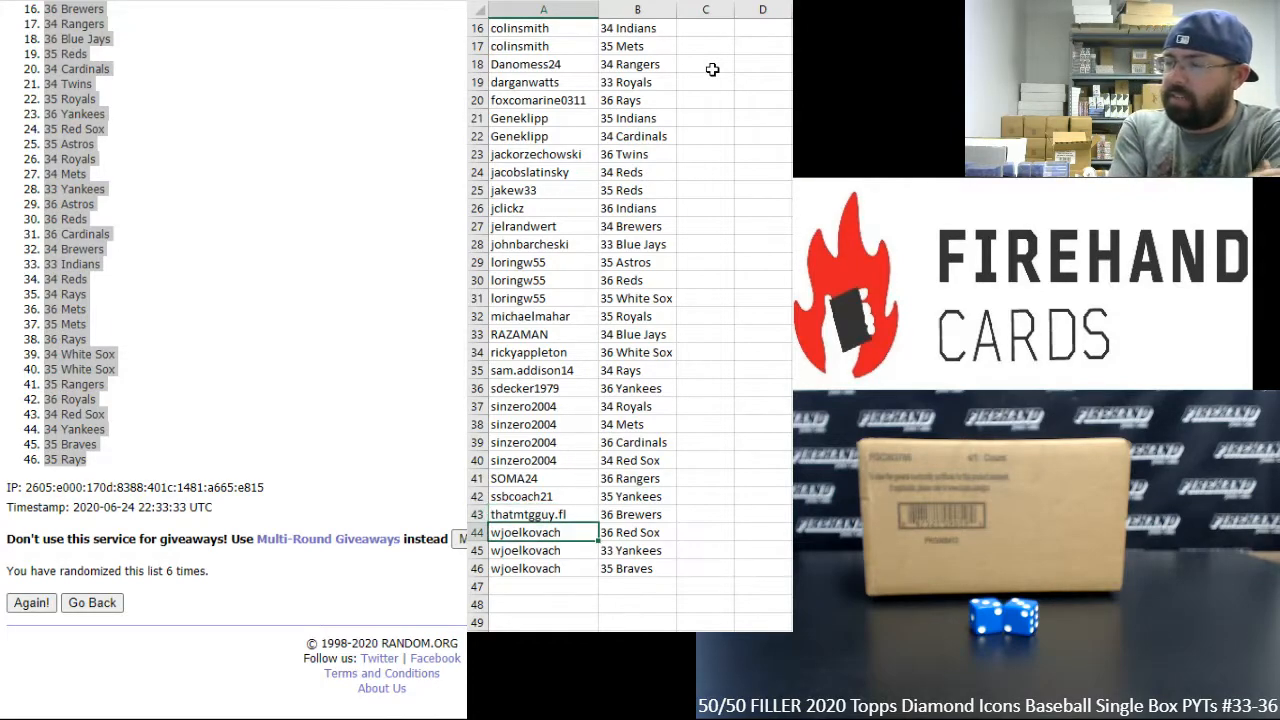
{"action": "left_click", "coordinate": [543, 550]}
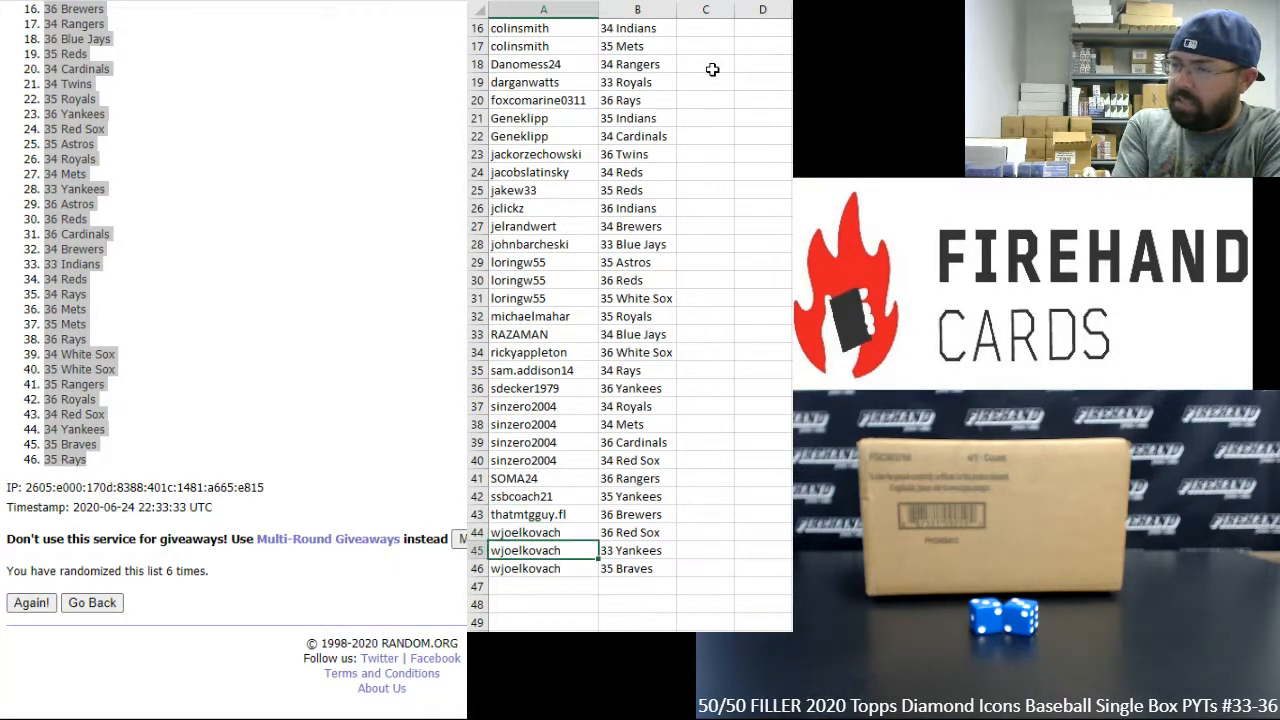
{"action": "left_click", "coordinate": [535, 568]}
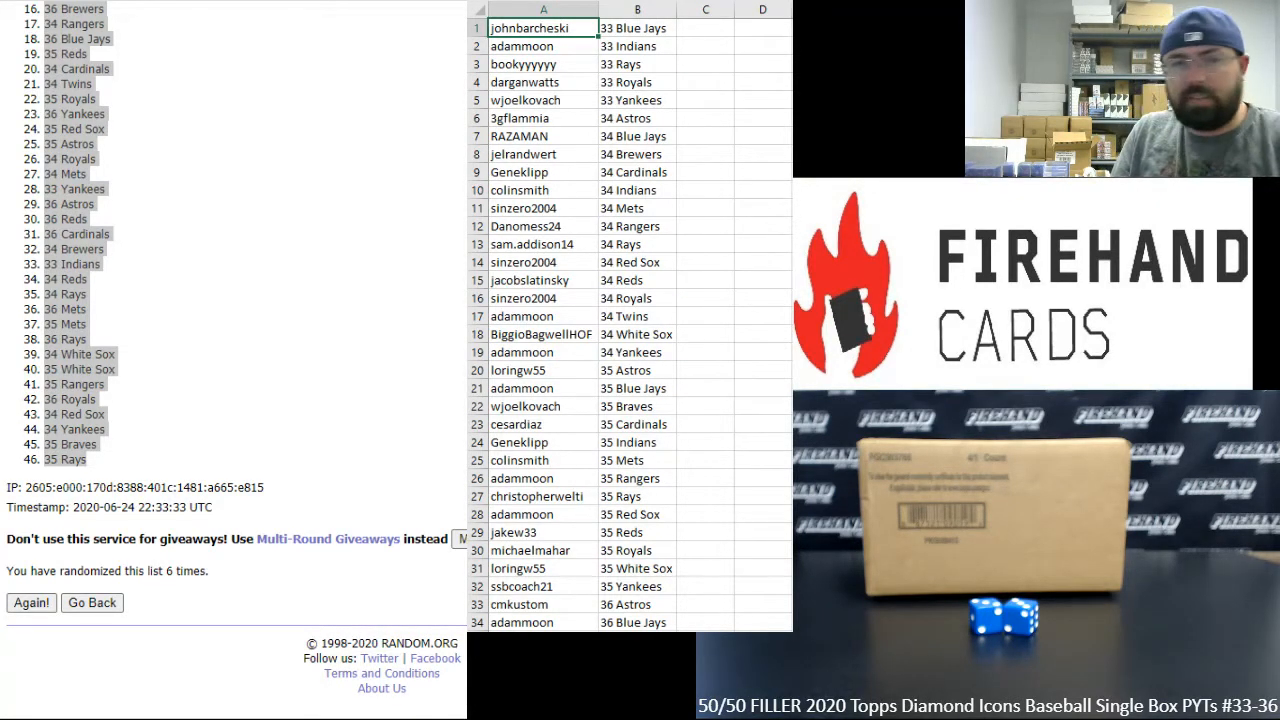
{"action": "mouse_move", "coordinate": [233, 131]}
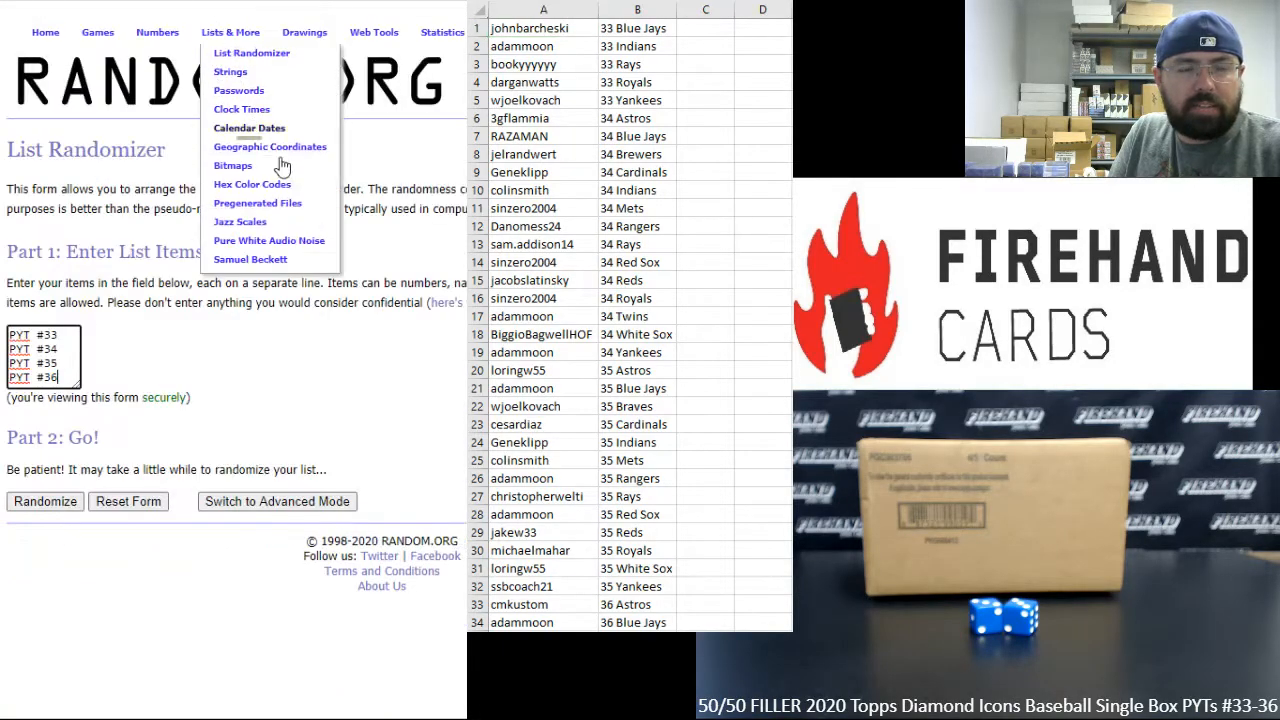
- Open List Randomizer from Lists & More and enter PYT #33 through PYT #36
{"action": "left_click", "coordinate": [368, 375]}
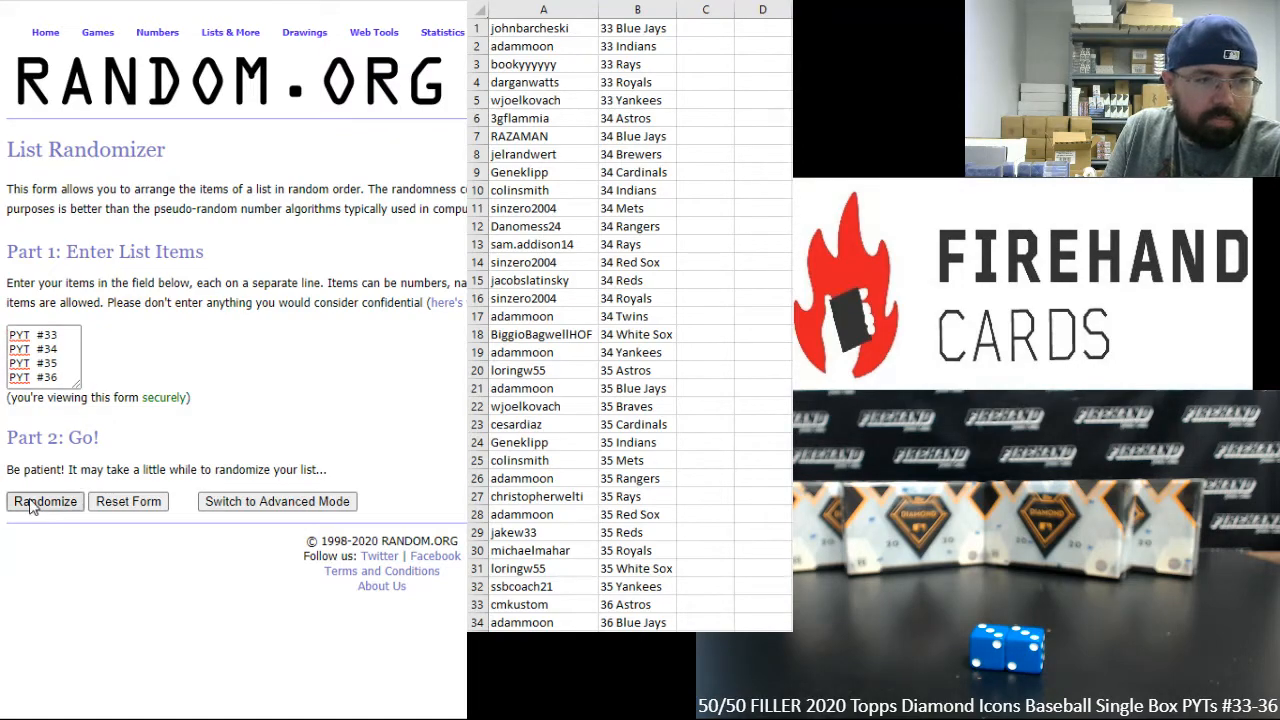
- Shuffle the four PYT #33–#36 entries, re-randomizing with Again! twice
{"action": "left_click", "coordinate": [44, 501]}
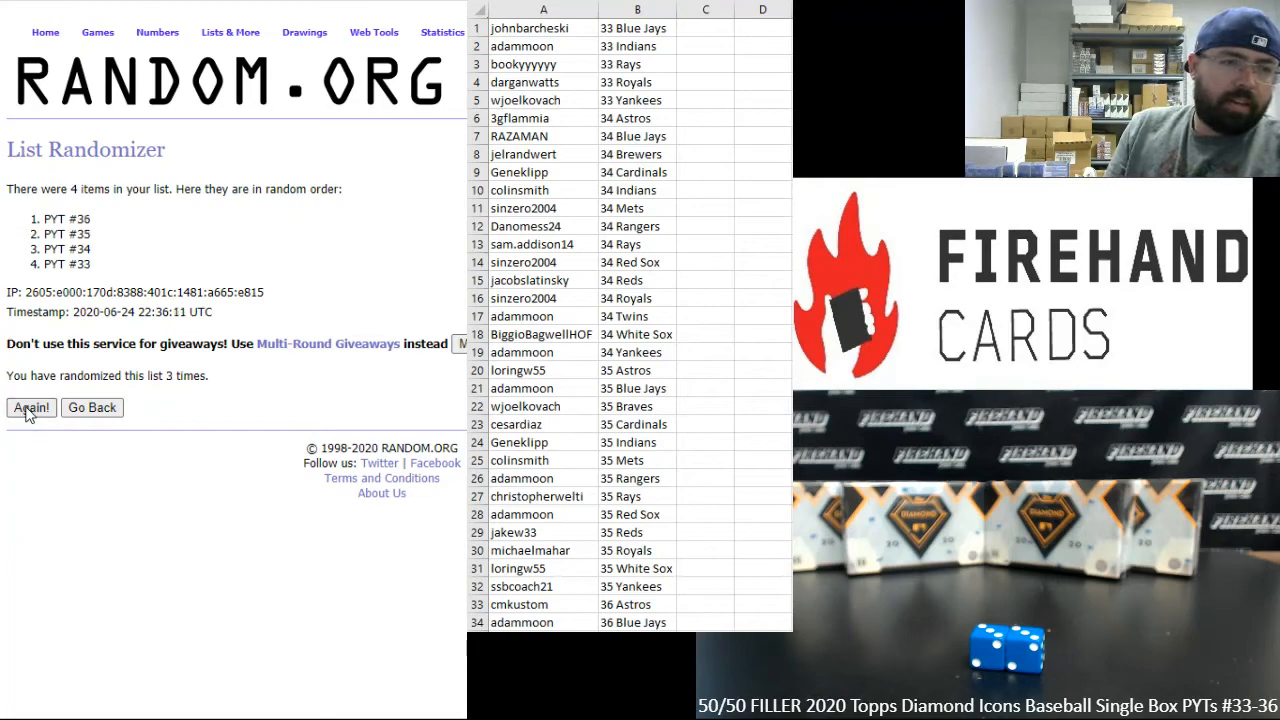
{"action": "left_click", "coordinate": [31, 407]}
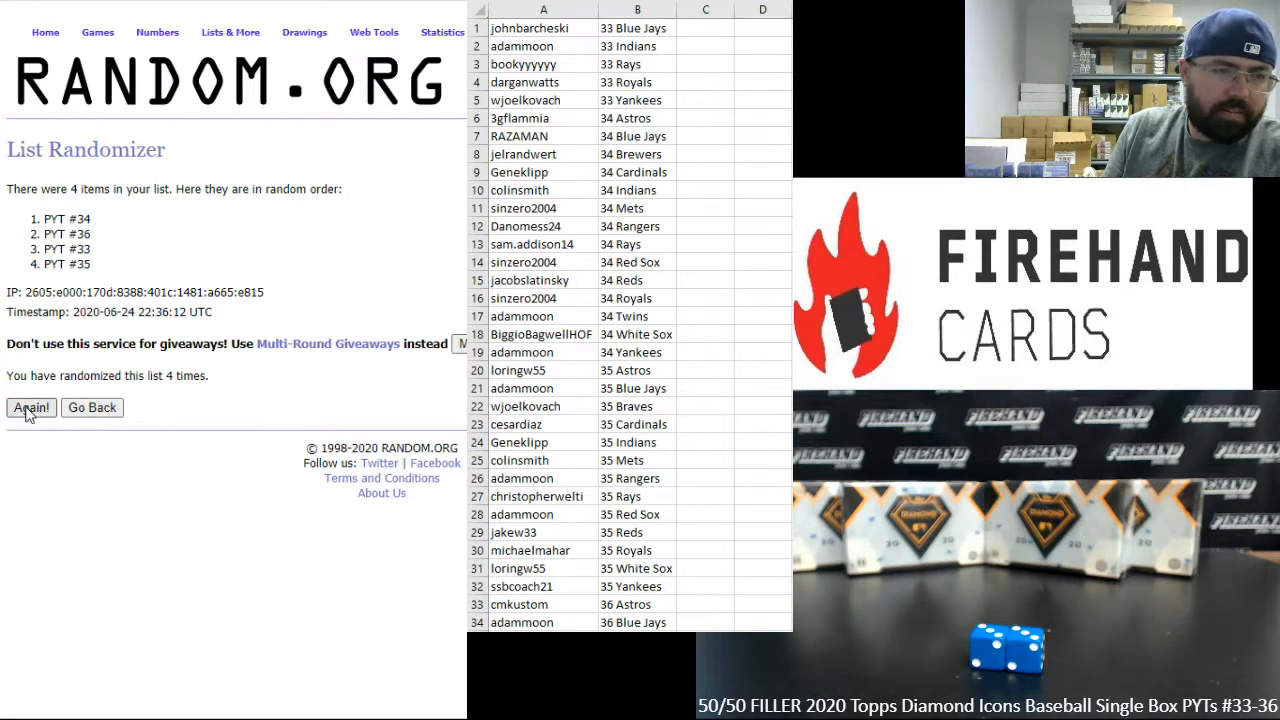
{"action": "left_click", "coordinate": [31, 407]}
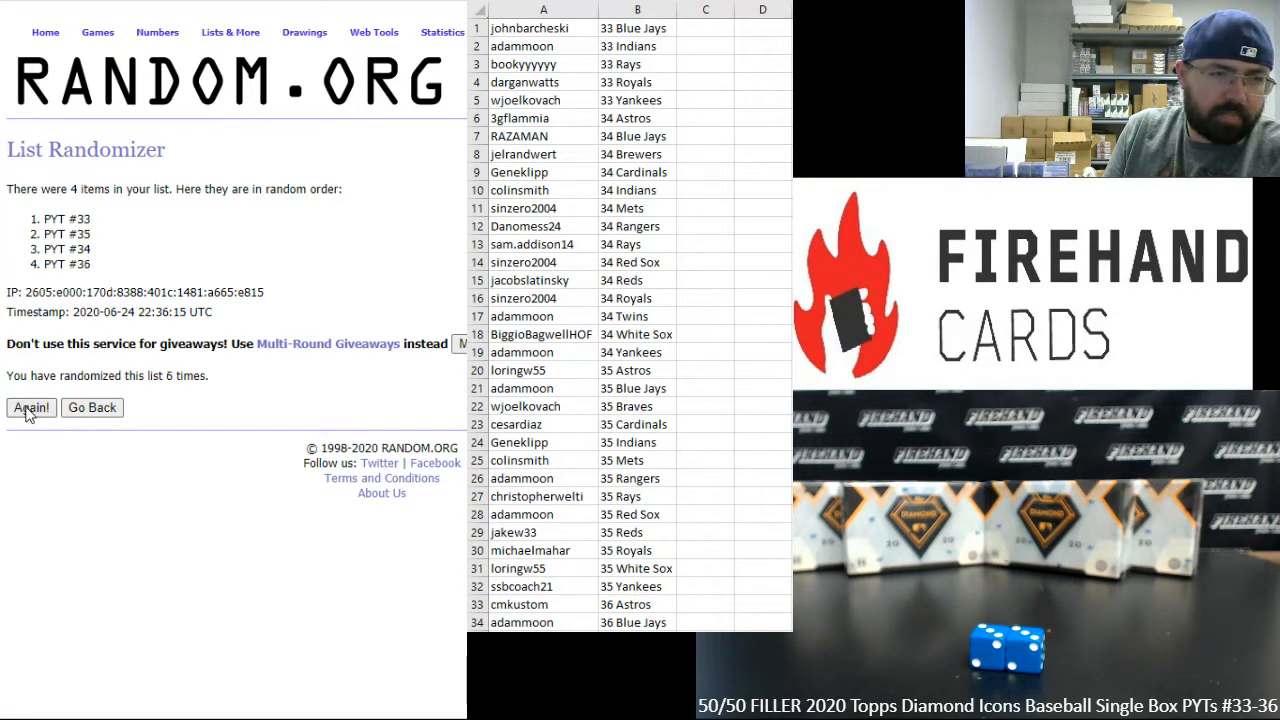
{"action": "scroll", "scroll_direction": "down", "scroll_amount": 3}
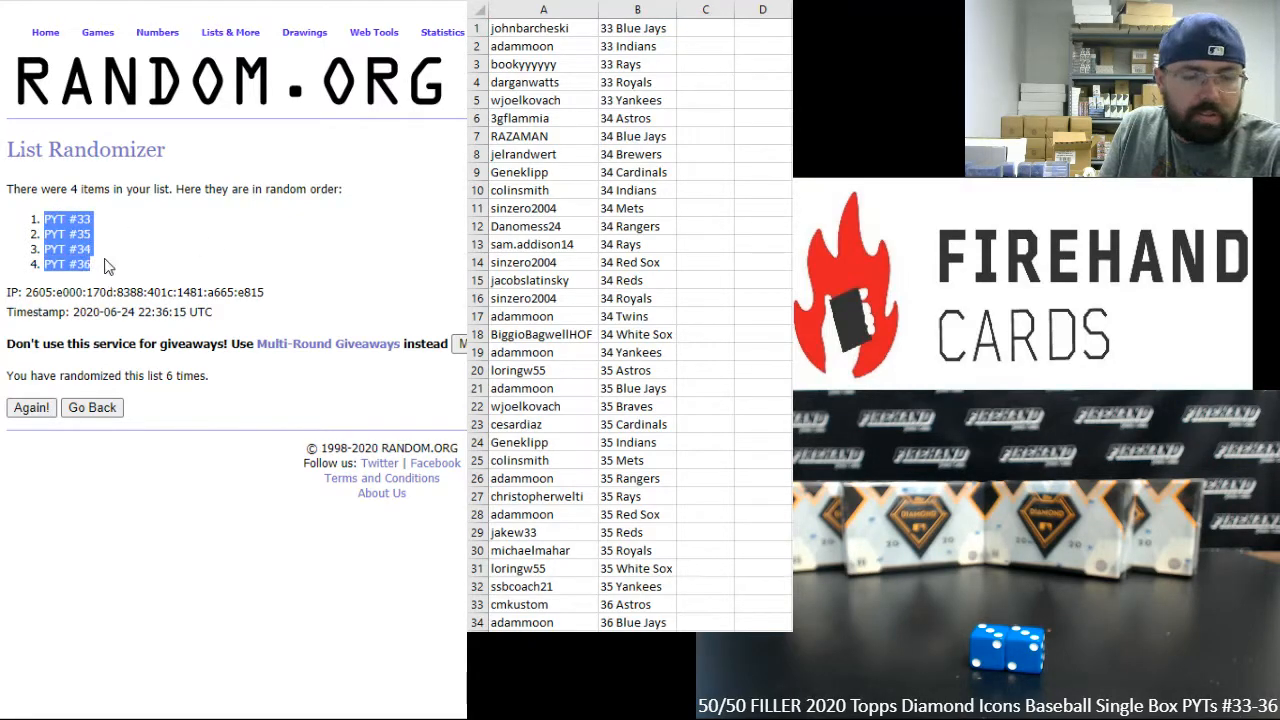
- Paste the shuffled PYT order into C1 as Text, then randomize Box #1–#4
{"action": "left_click", "coordinate": [705, 27]}
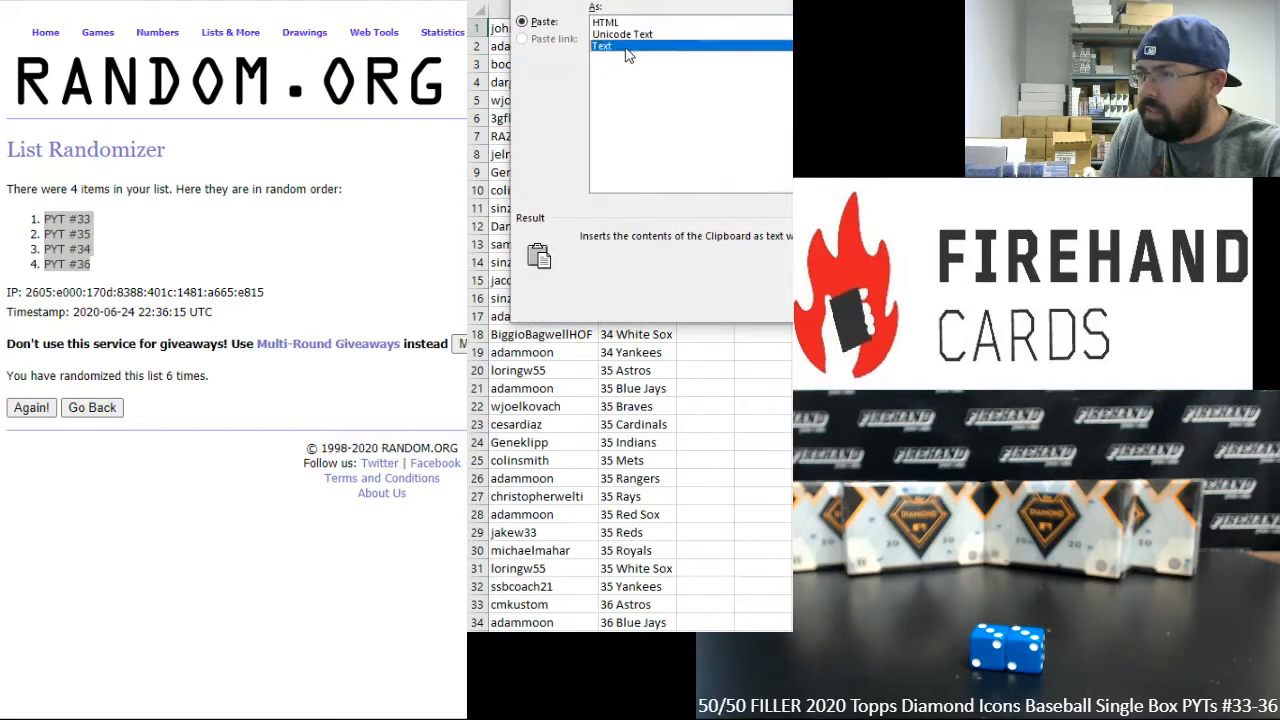
{"action": "left_click", "coordinate": [612, 46]}
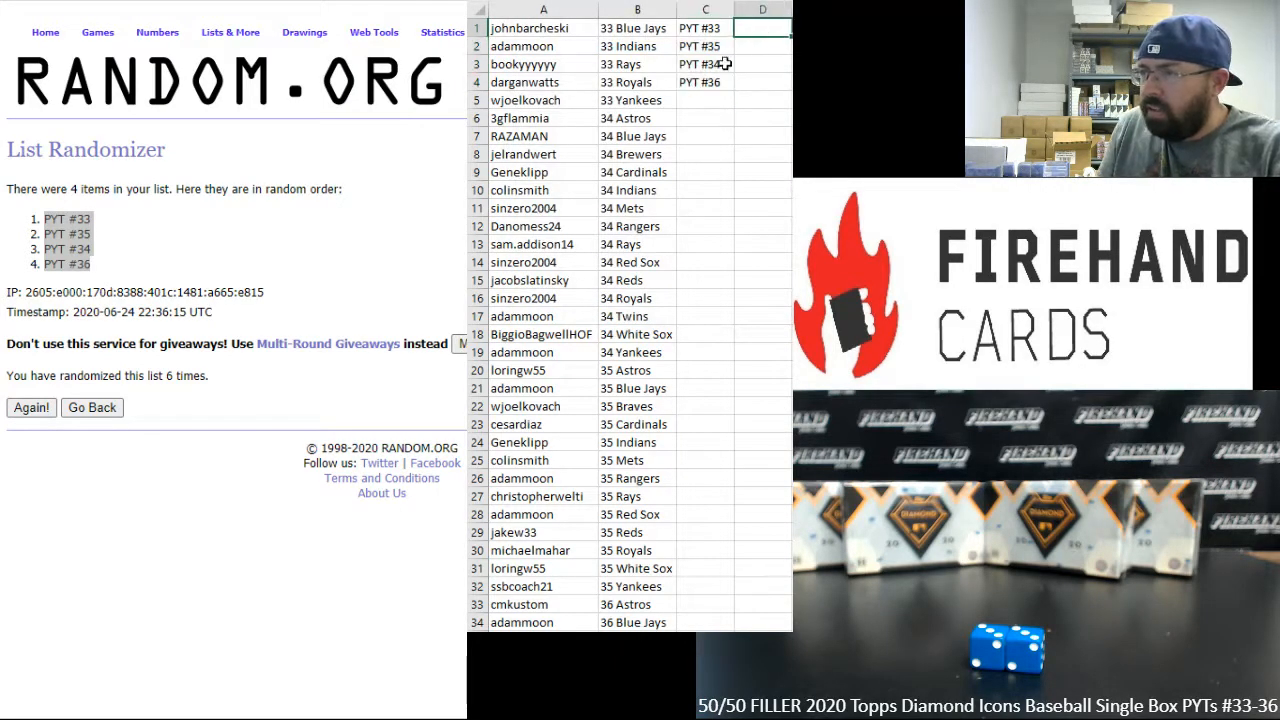
{"action": "left_click", "coordinate": [91, 407]}
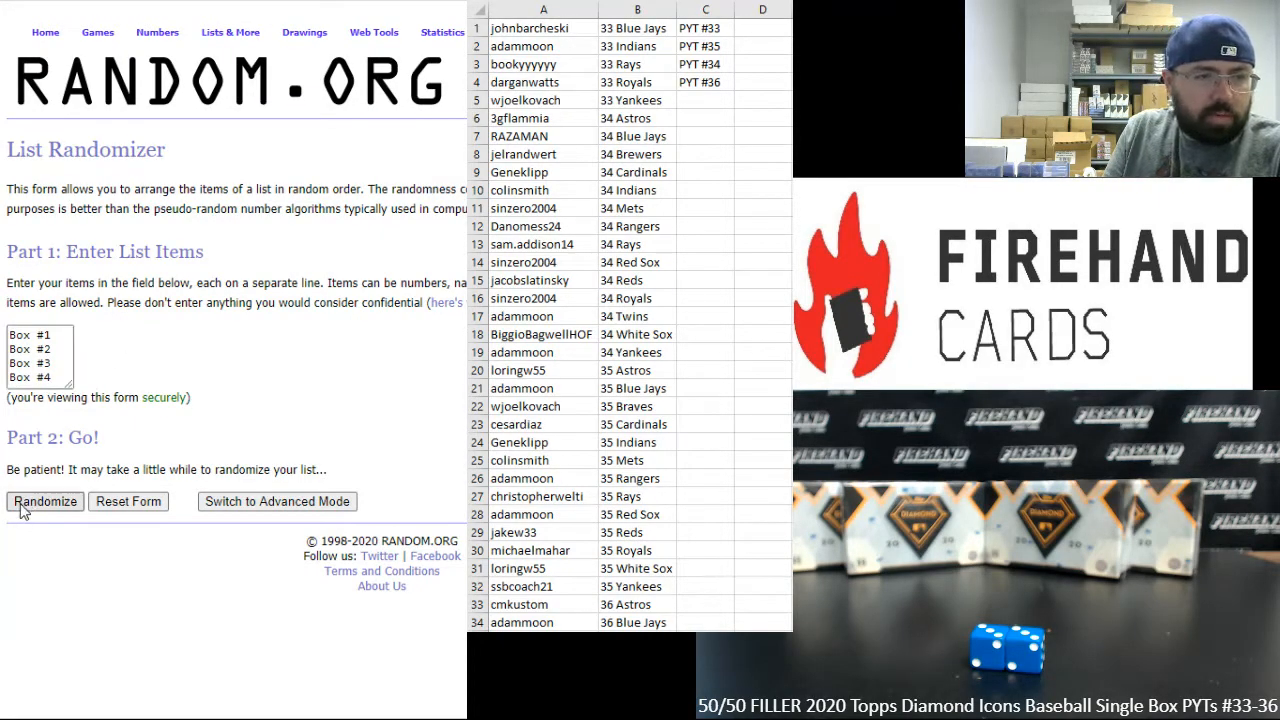
{"action": "left_click", "coordinate": [45, 501]}
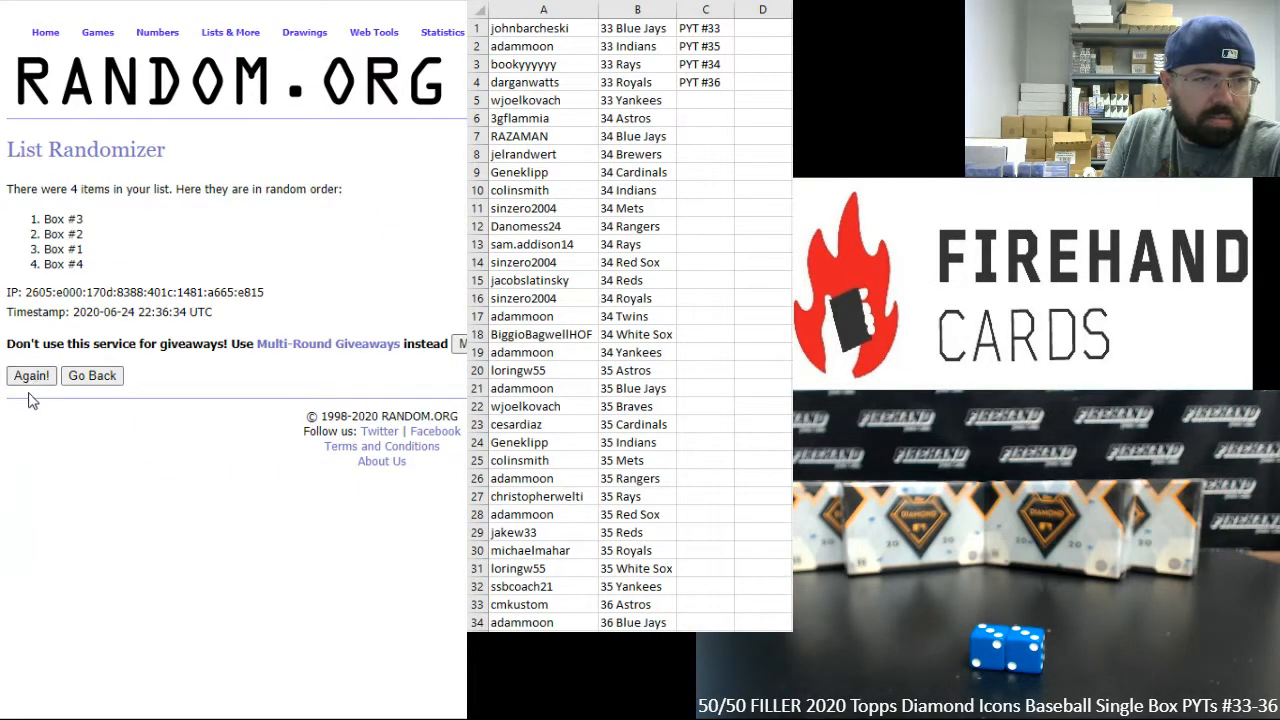
- Reshuffle the Box list until the final order is Box #3, #1, #2, #4, then bring it into column D
{"action": "left_click", "coordinate": [31, 375]}
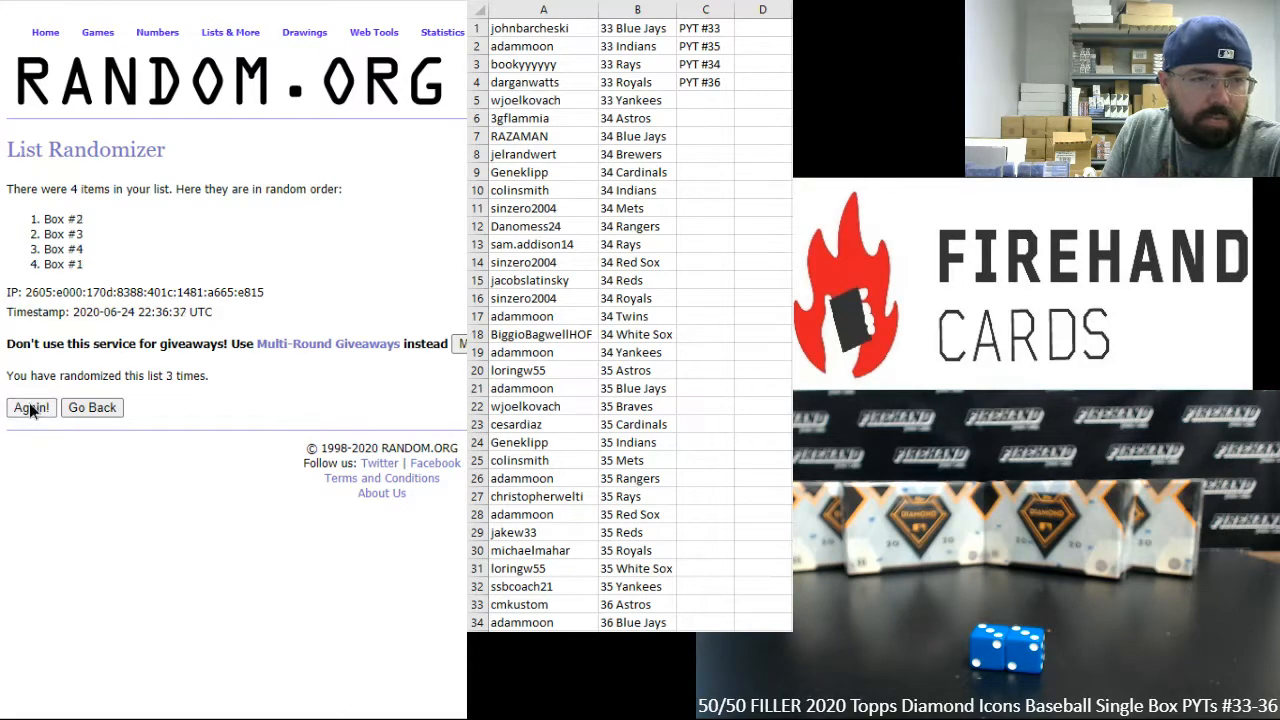
{"action": "left_click", "coordinate": [30, 407]}
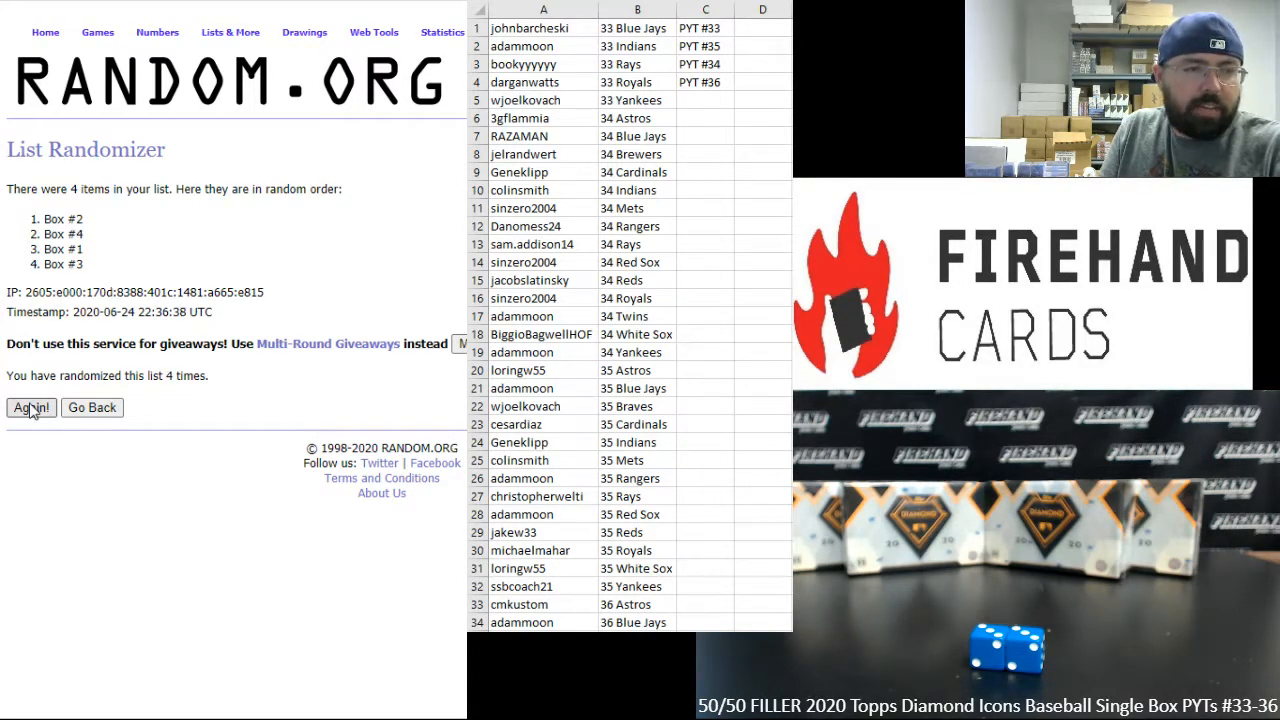
{"action": "left_click", "coordinate": [30, 407]}
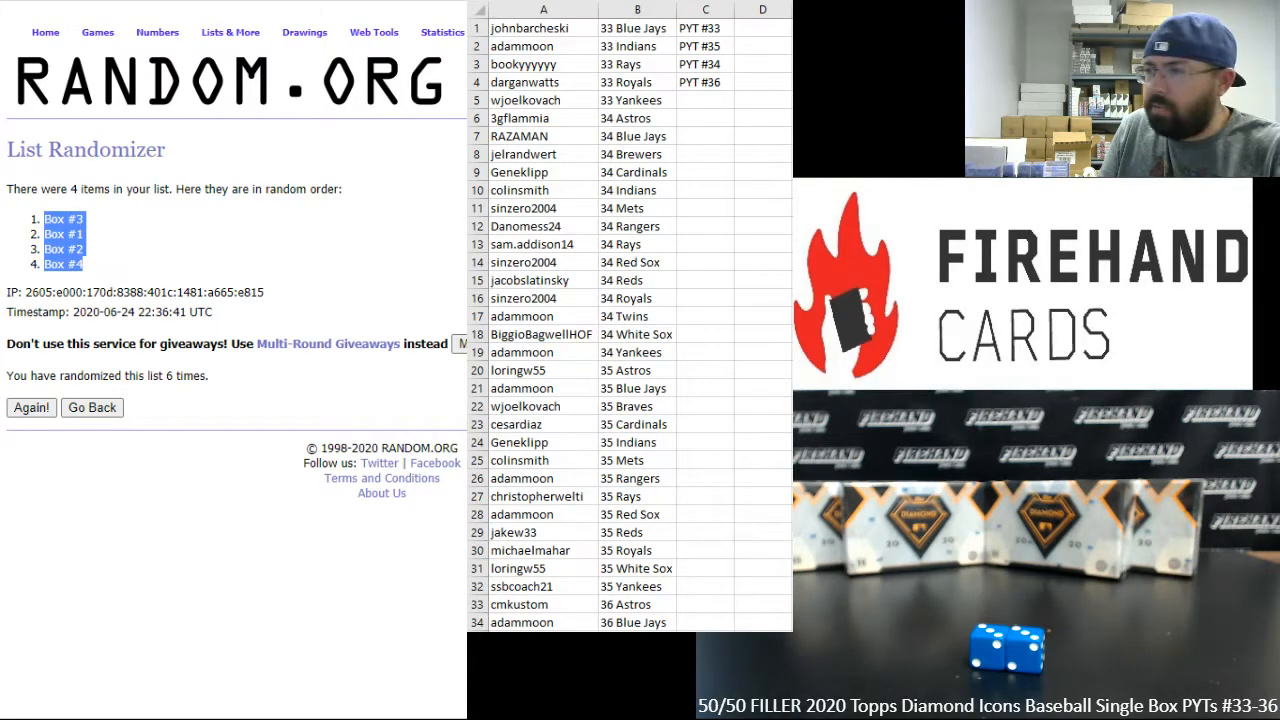
{"action": "left_click", "coordinate": [764, 28]}
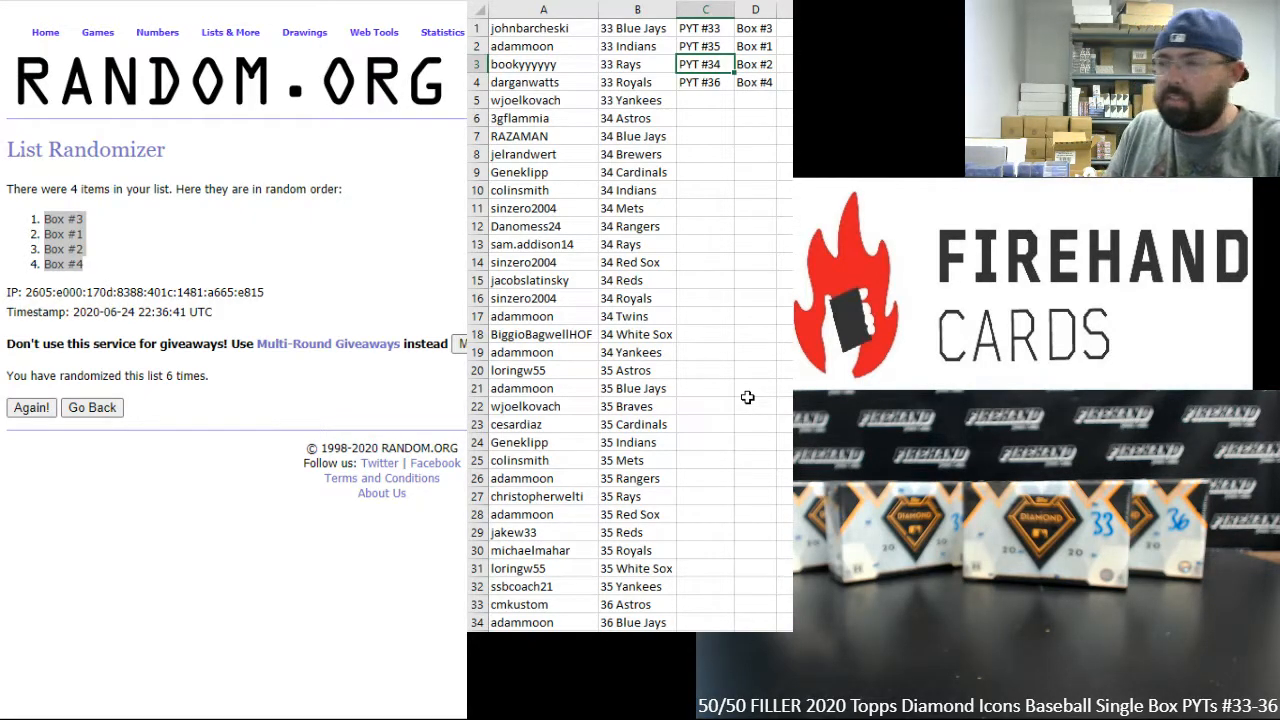
{"action": "mouse_move", "coordinate": [744, 392]}
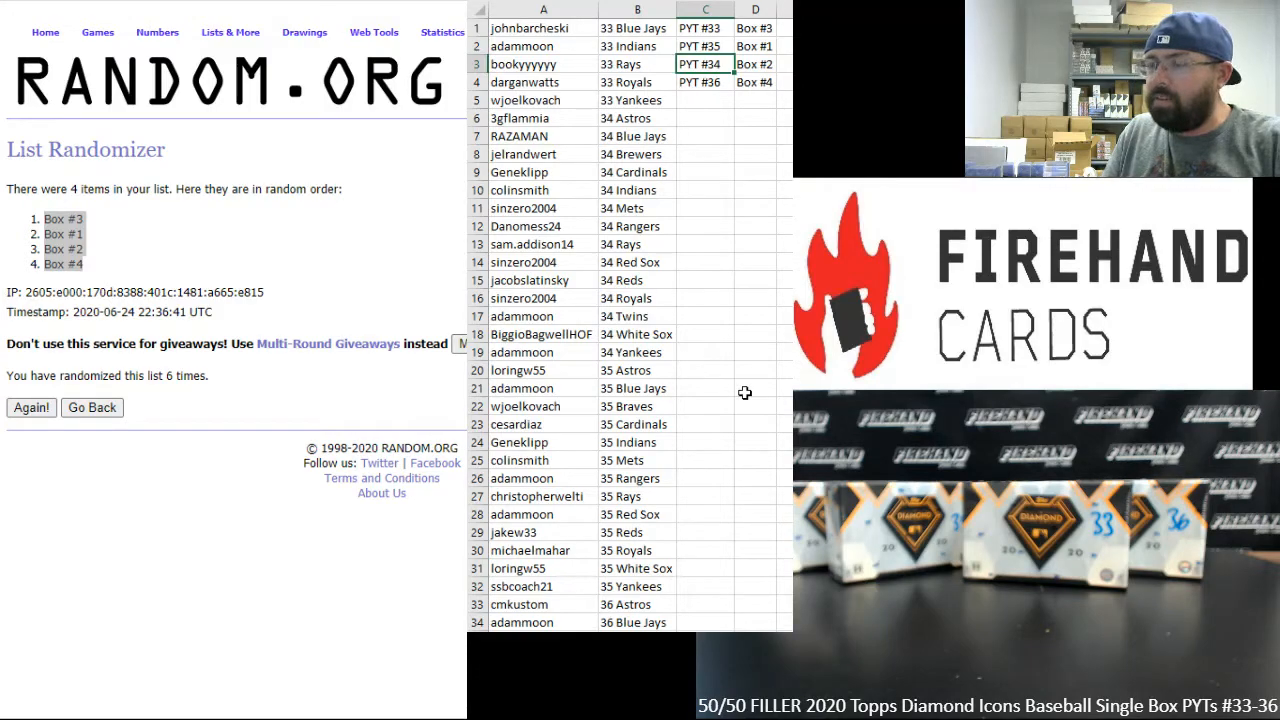